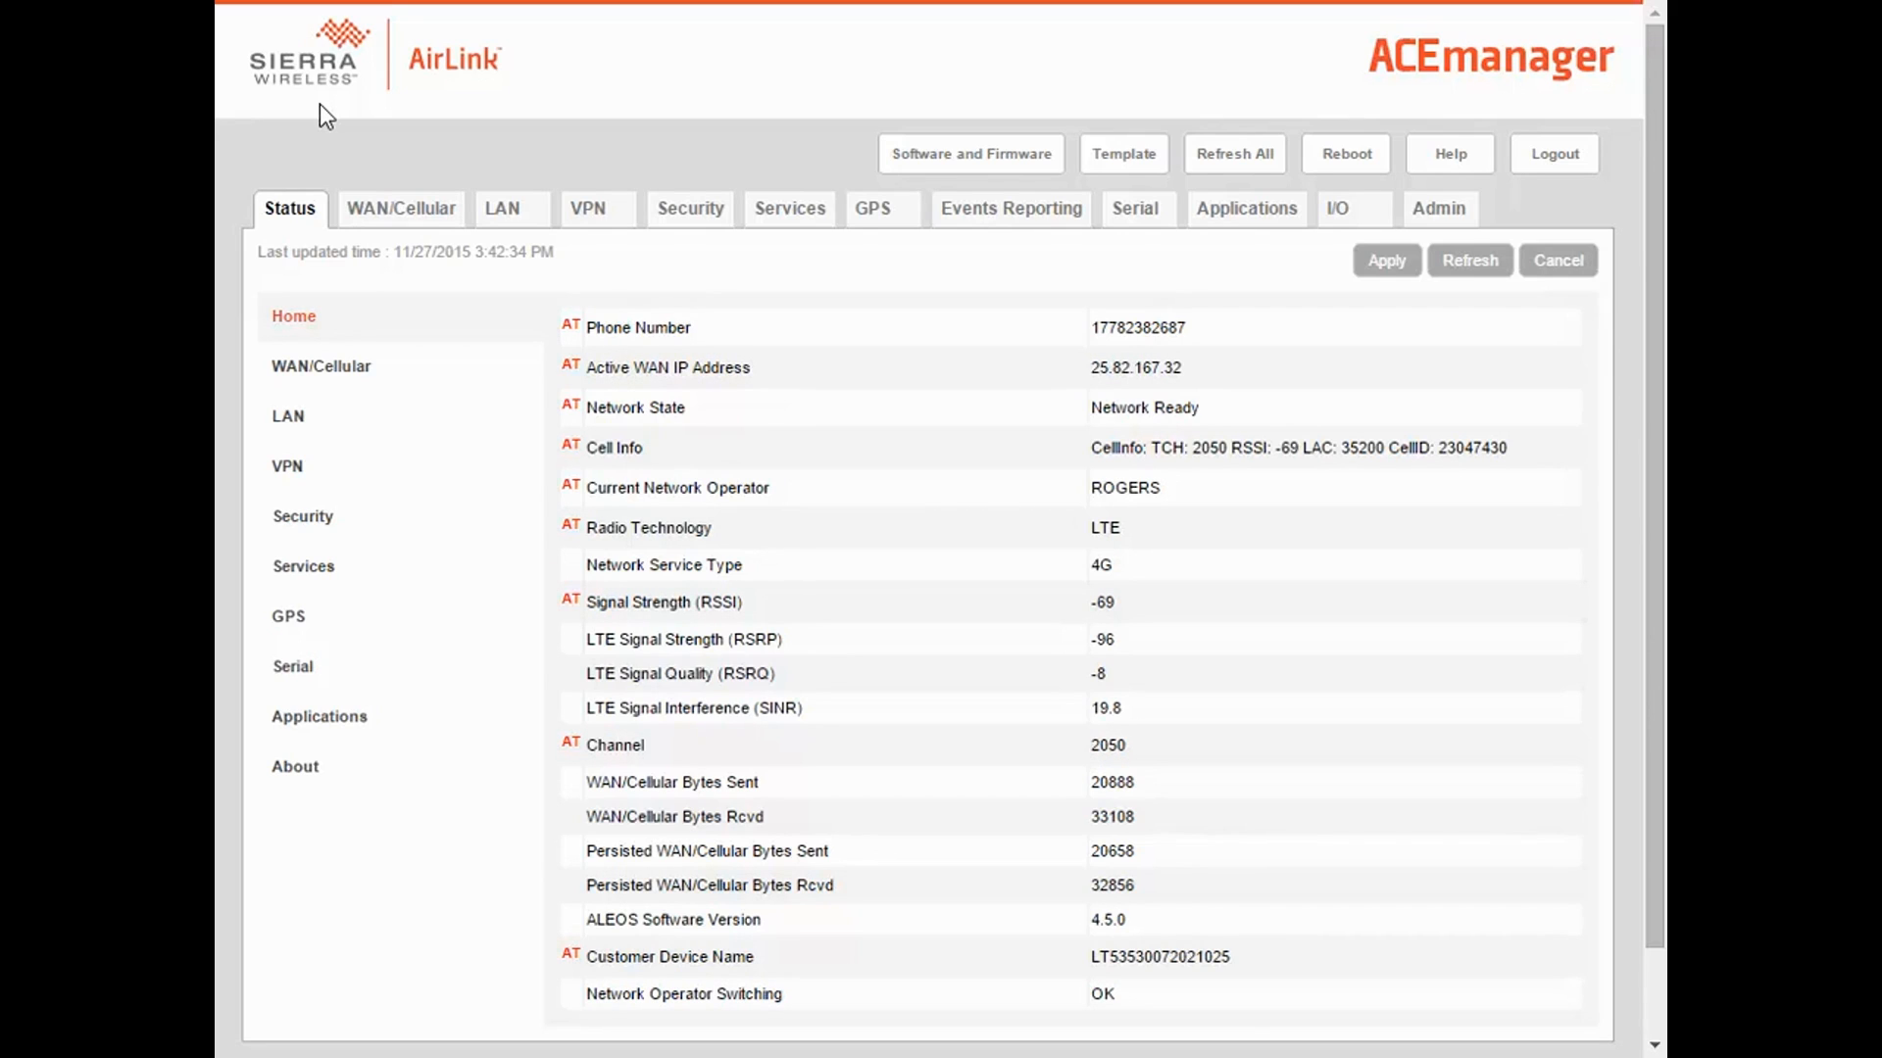
mouse_move(509, 208)
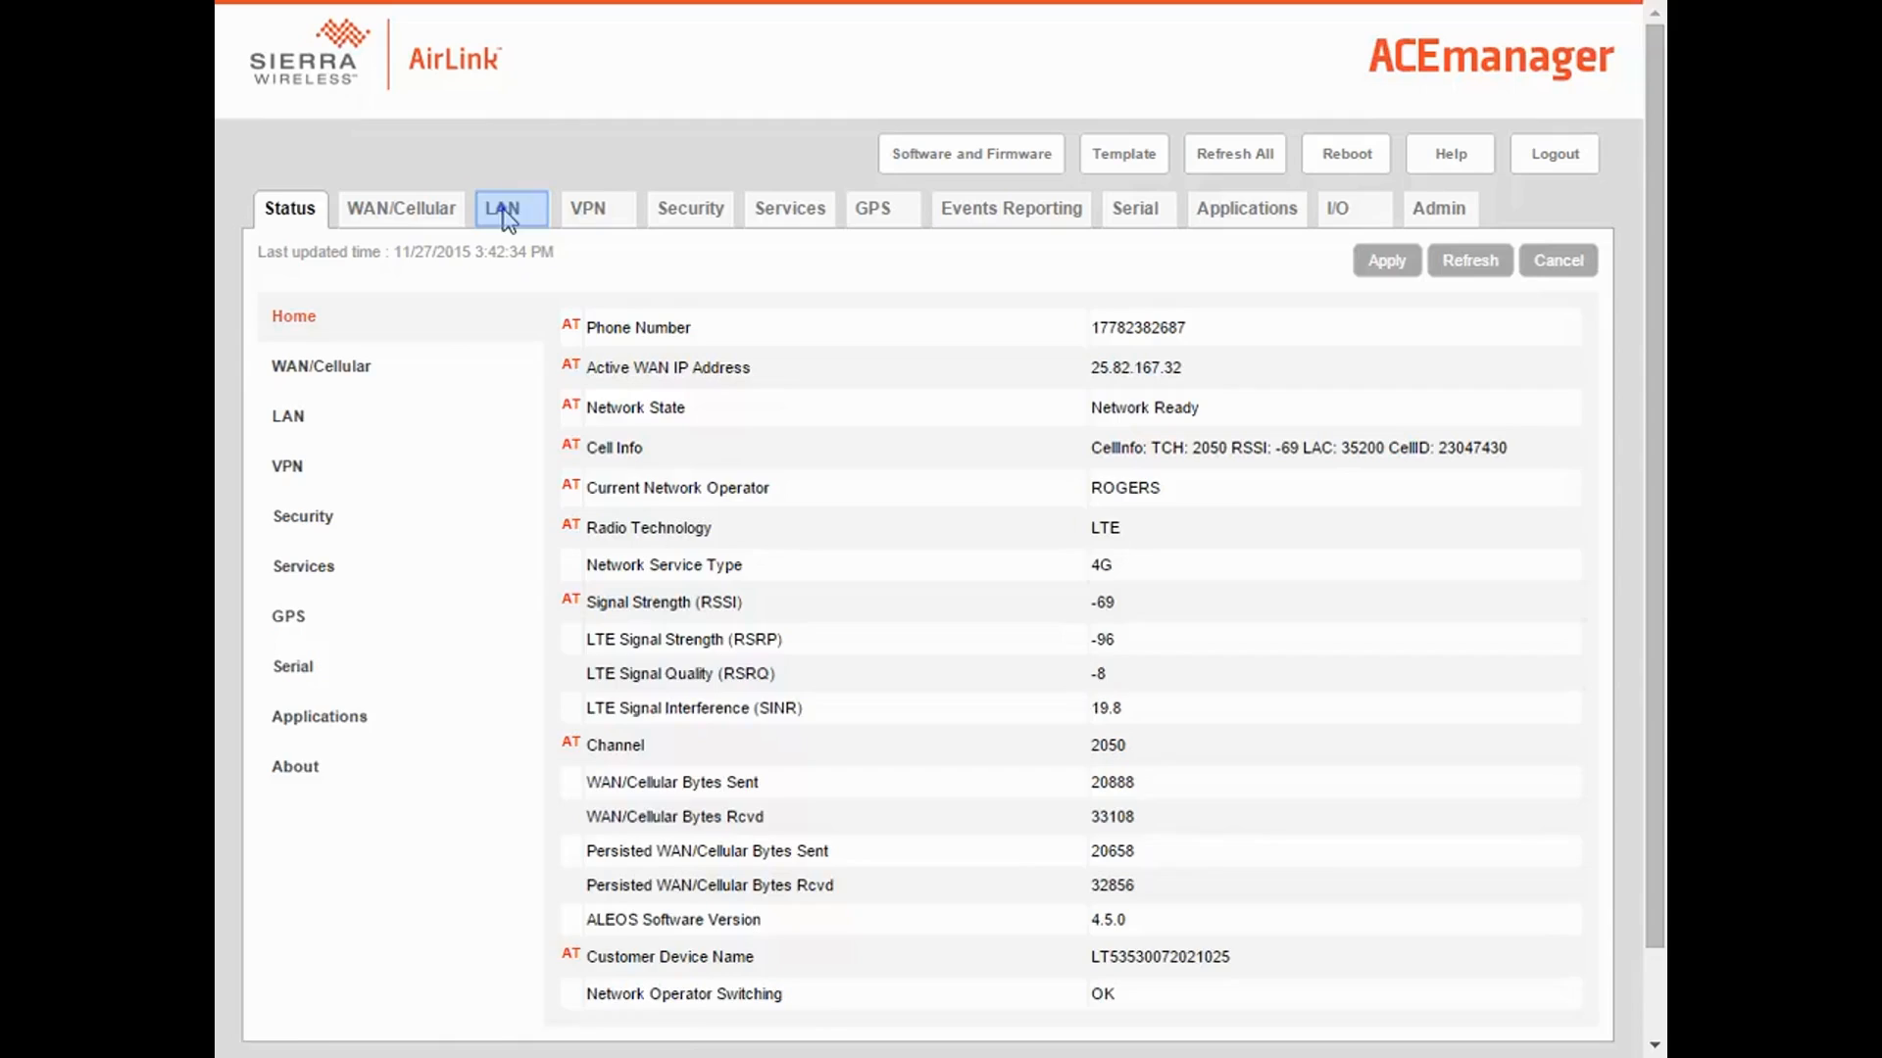
Show the LAN DHCP/Addressing page with lease timer and address summary.
left_click(509, 208)
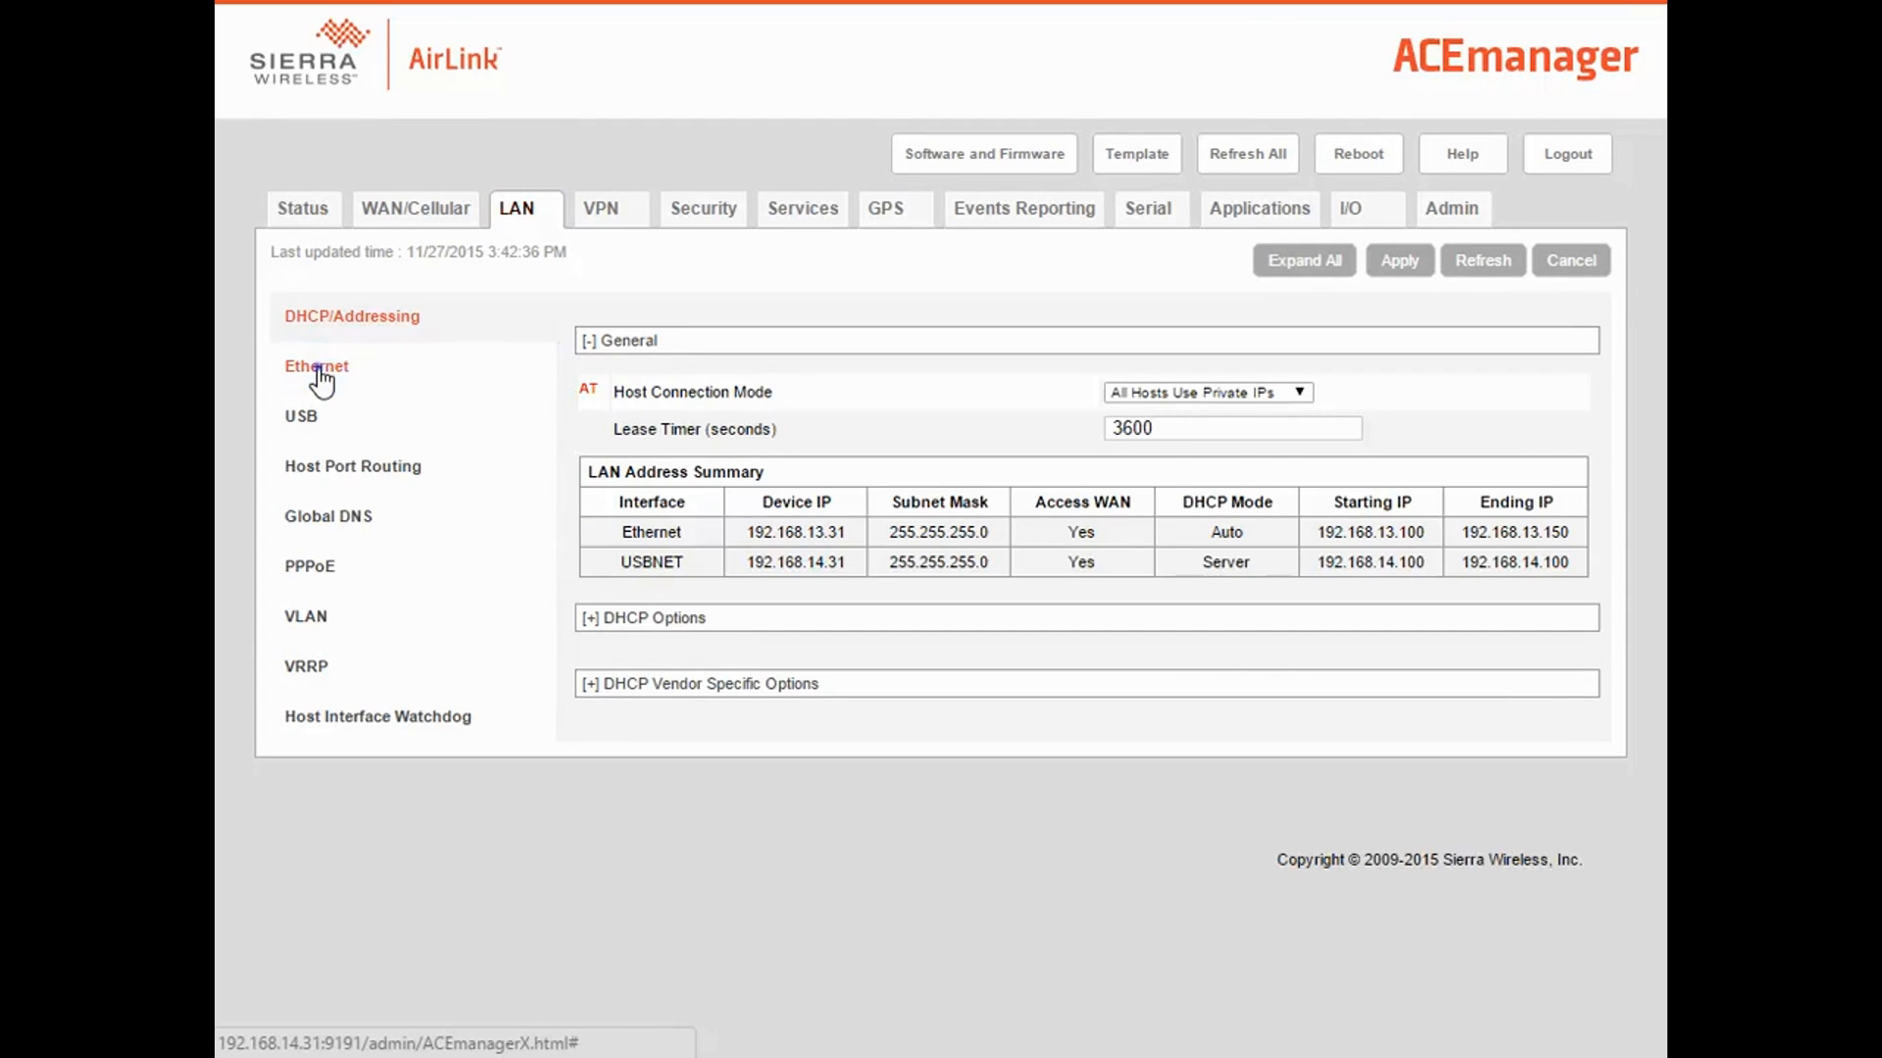
View the LAN Ethernet settings, toggling Ethernet Port to Disable and back to Enable.
left_click(315, 366)
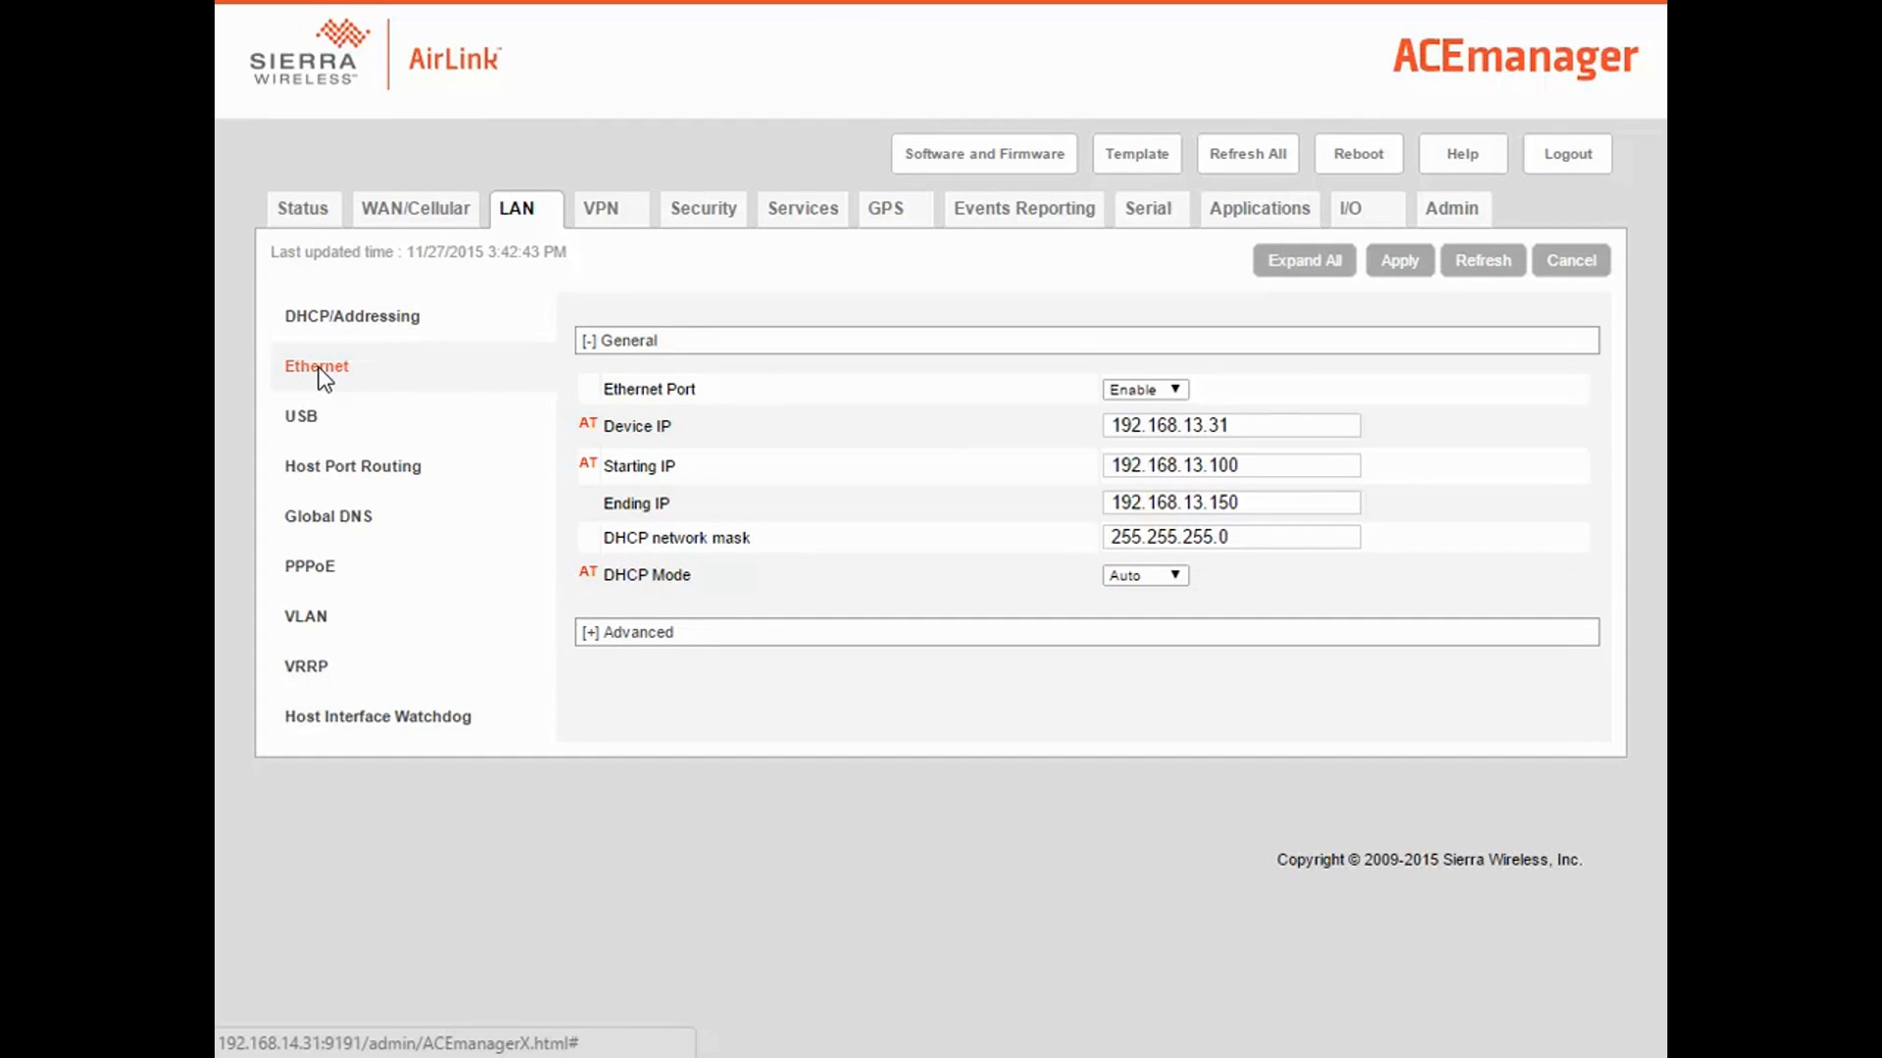
left_click(1141, 389)
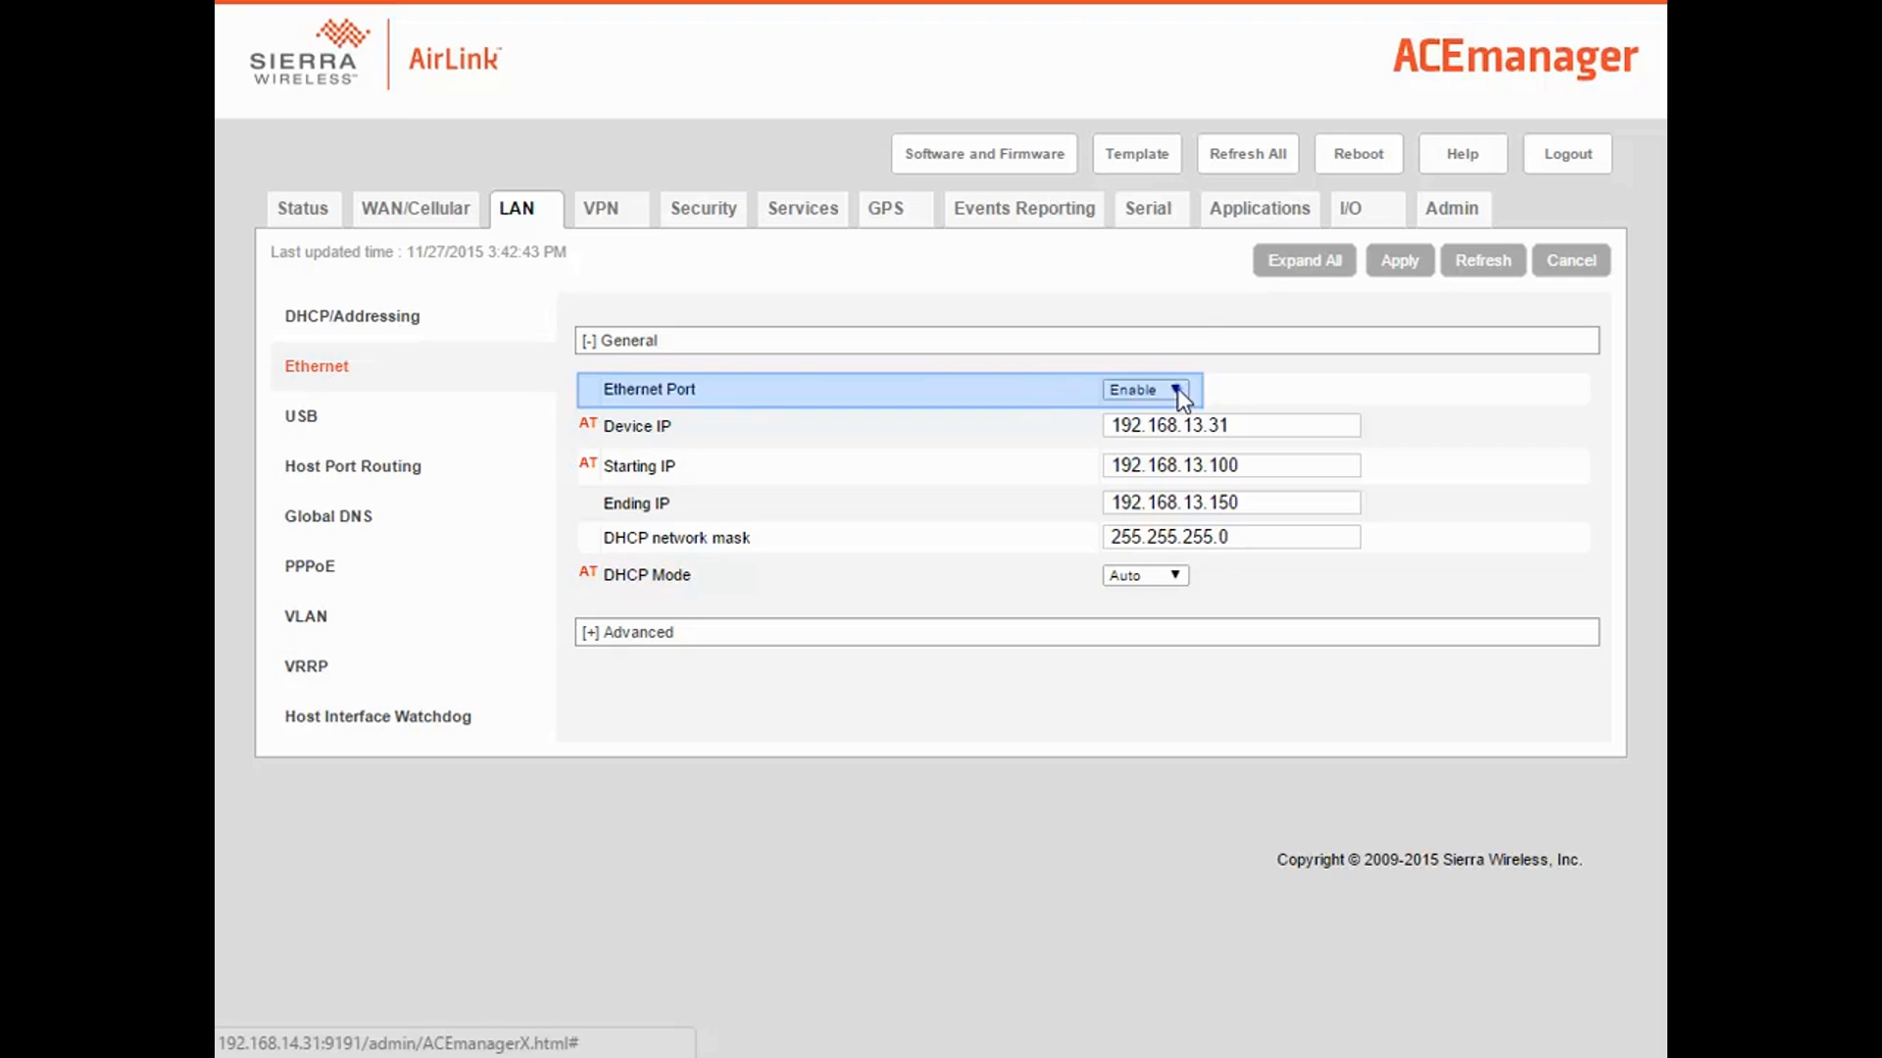
left_click(1141, 389)
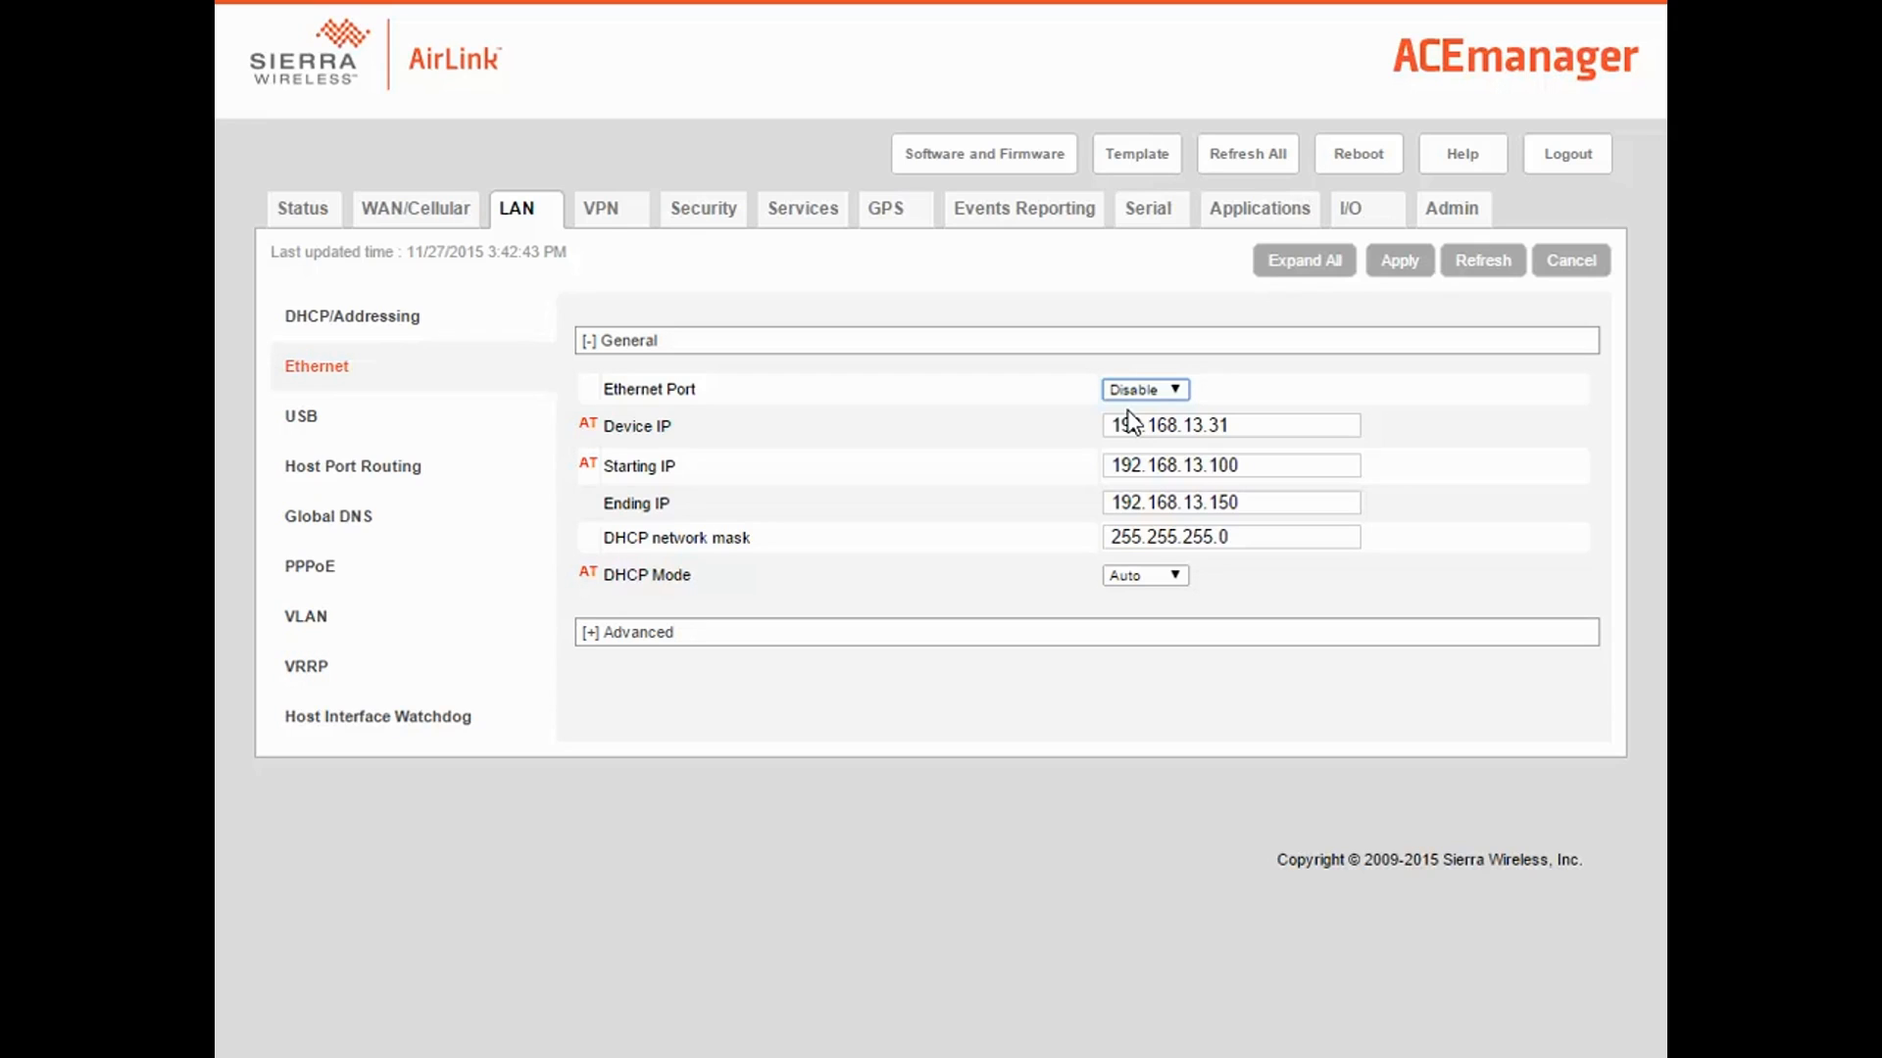
left_click(1141, 389)
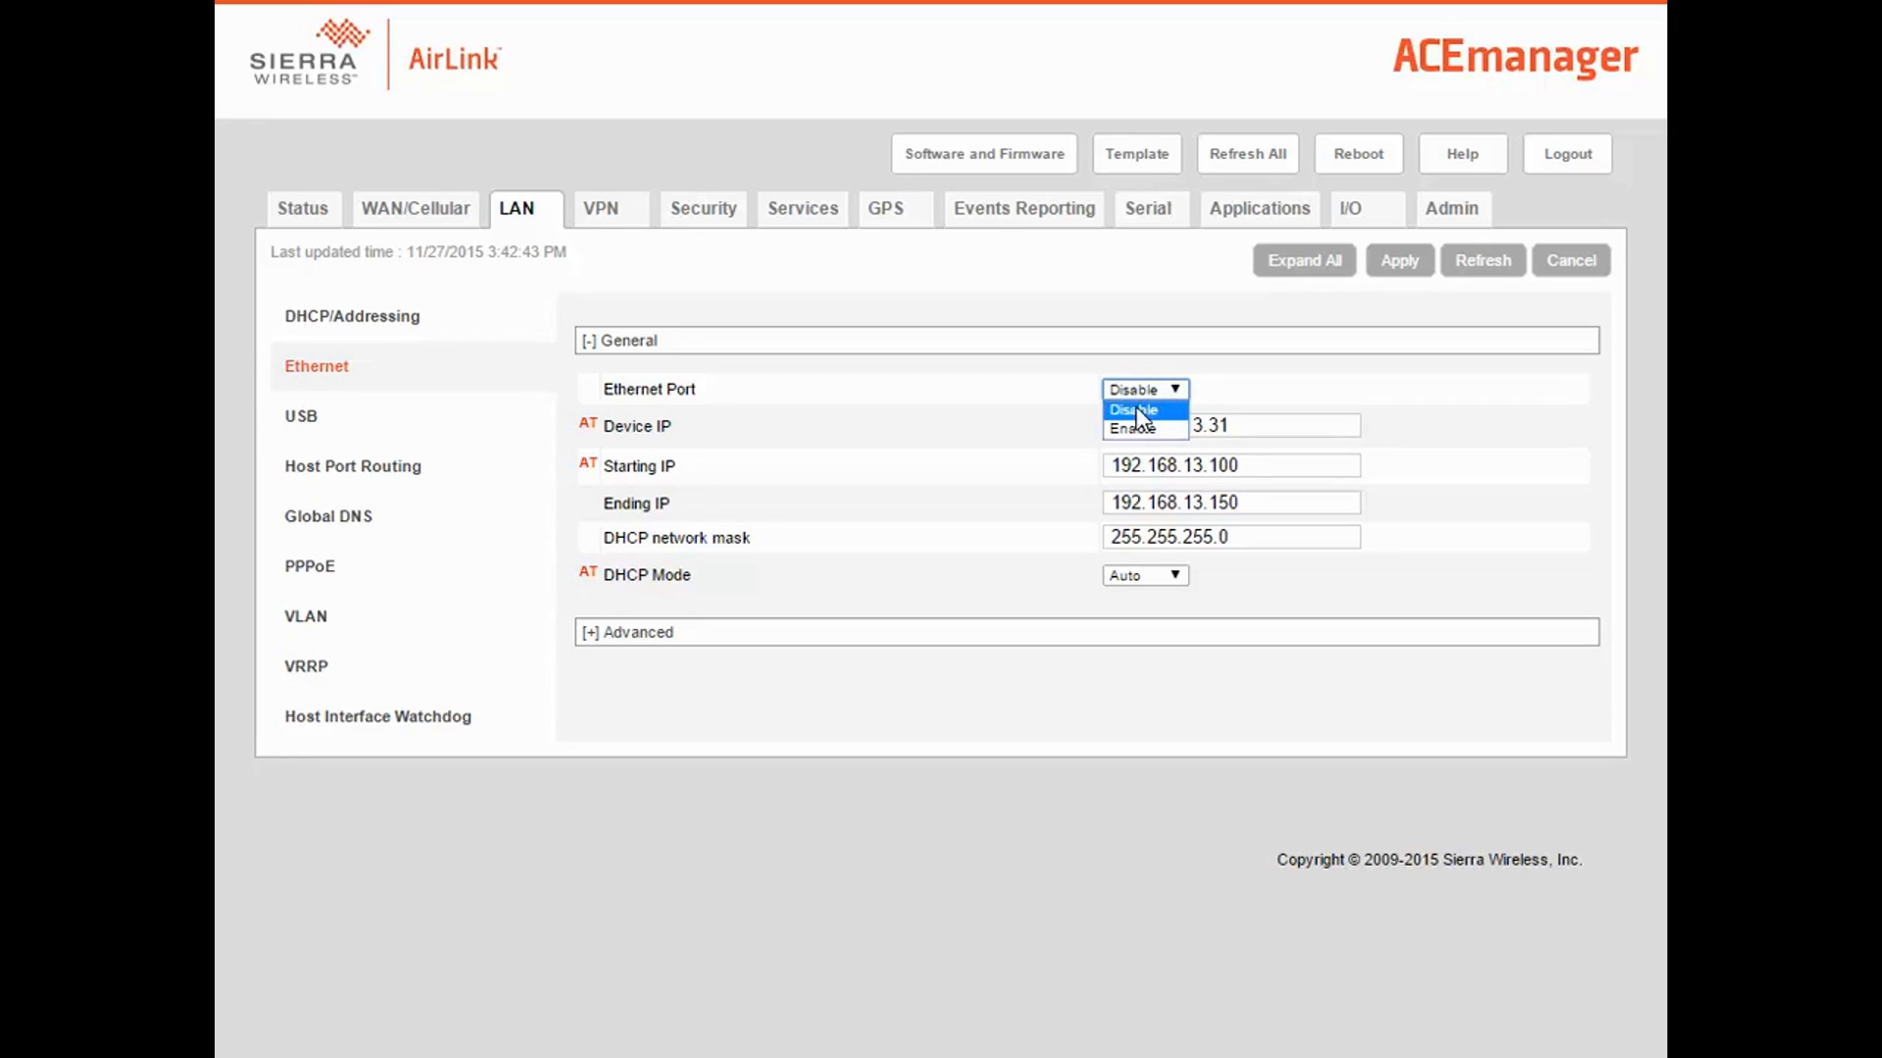
left_click(1130, 428)
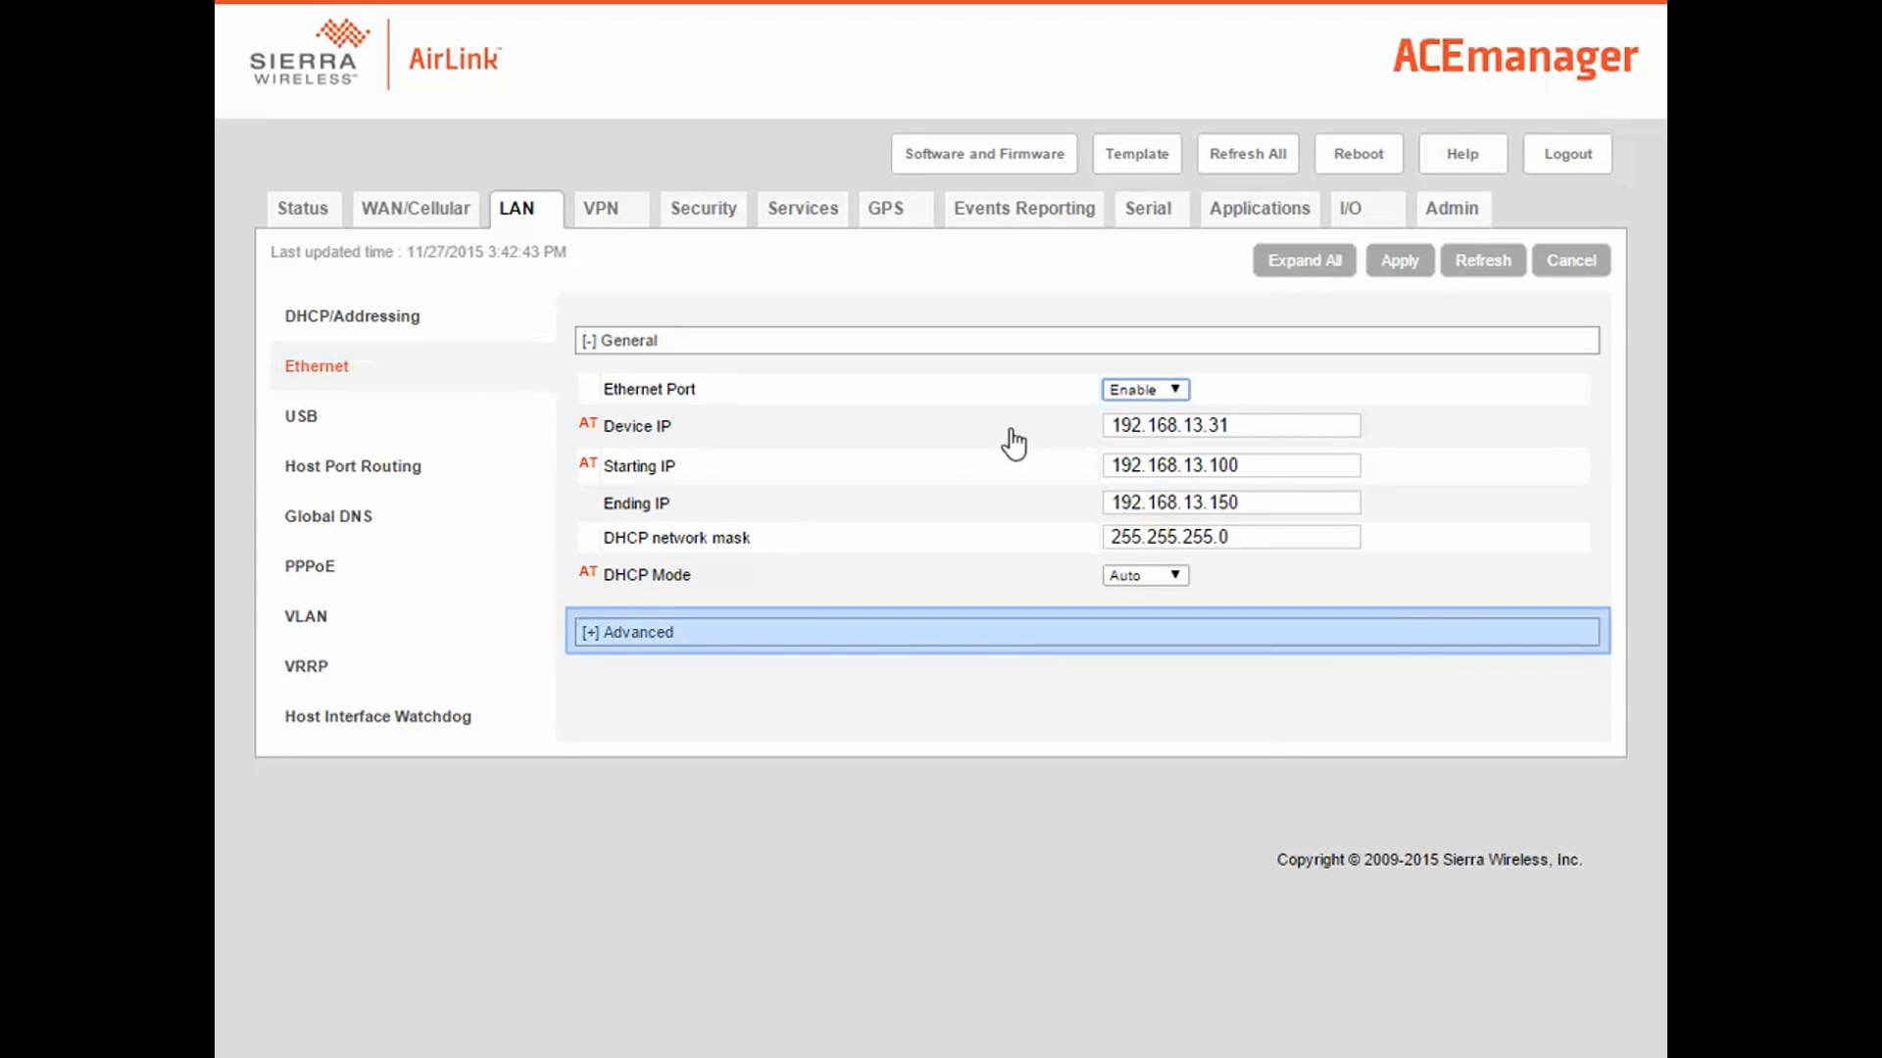
Set the Ethernet 1 link to 10 Mb Full Duplex under Advanced and apply it.
left_click(627, 632)
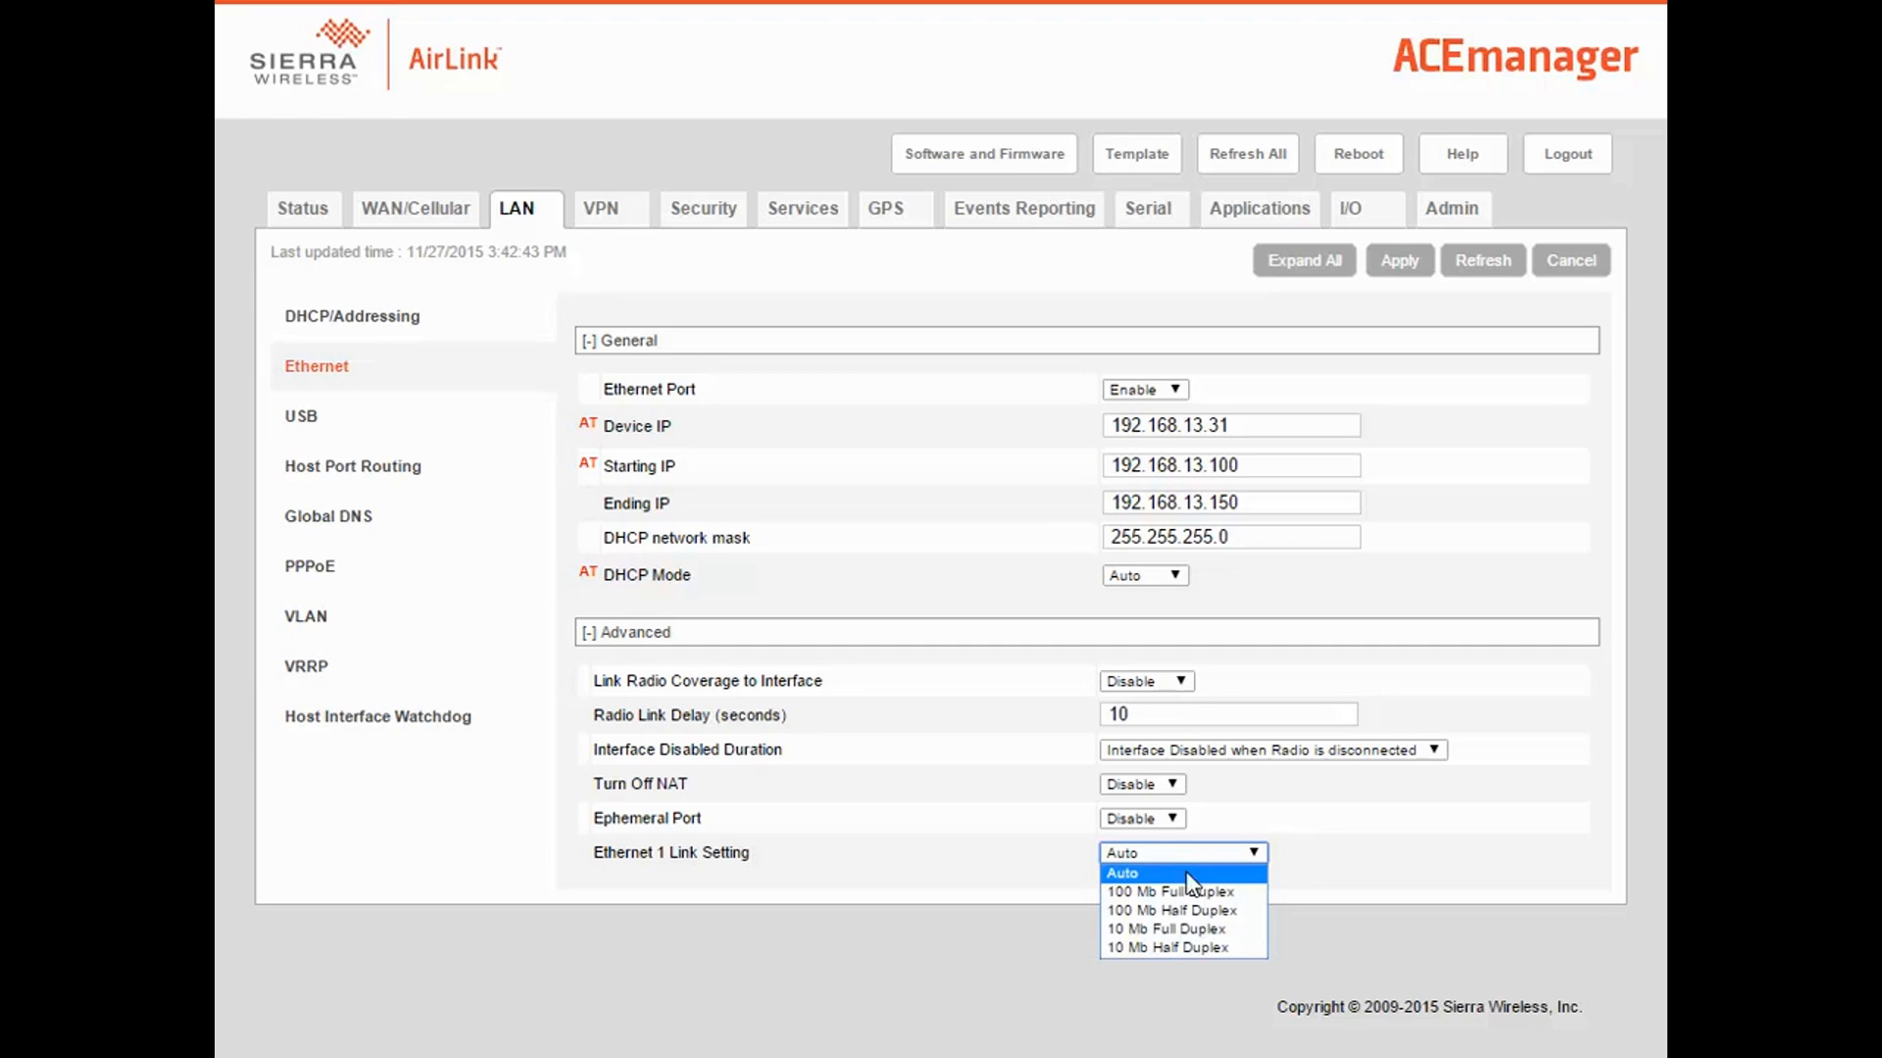
left_click(1167, 928)
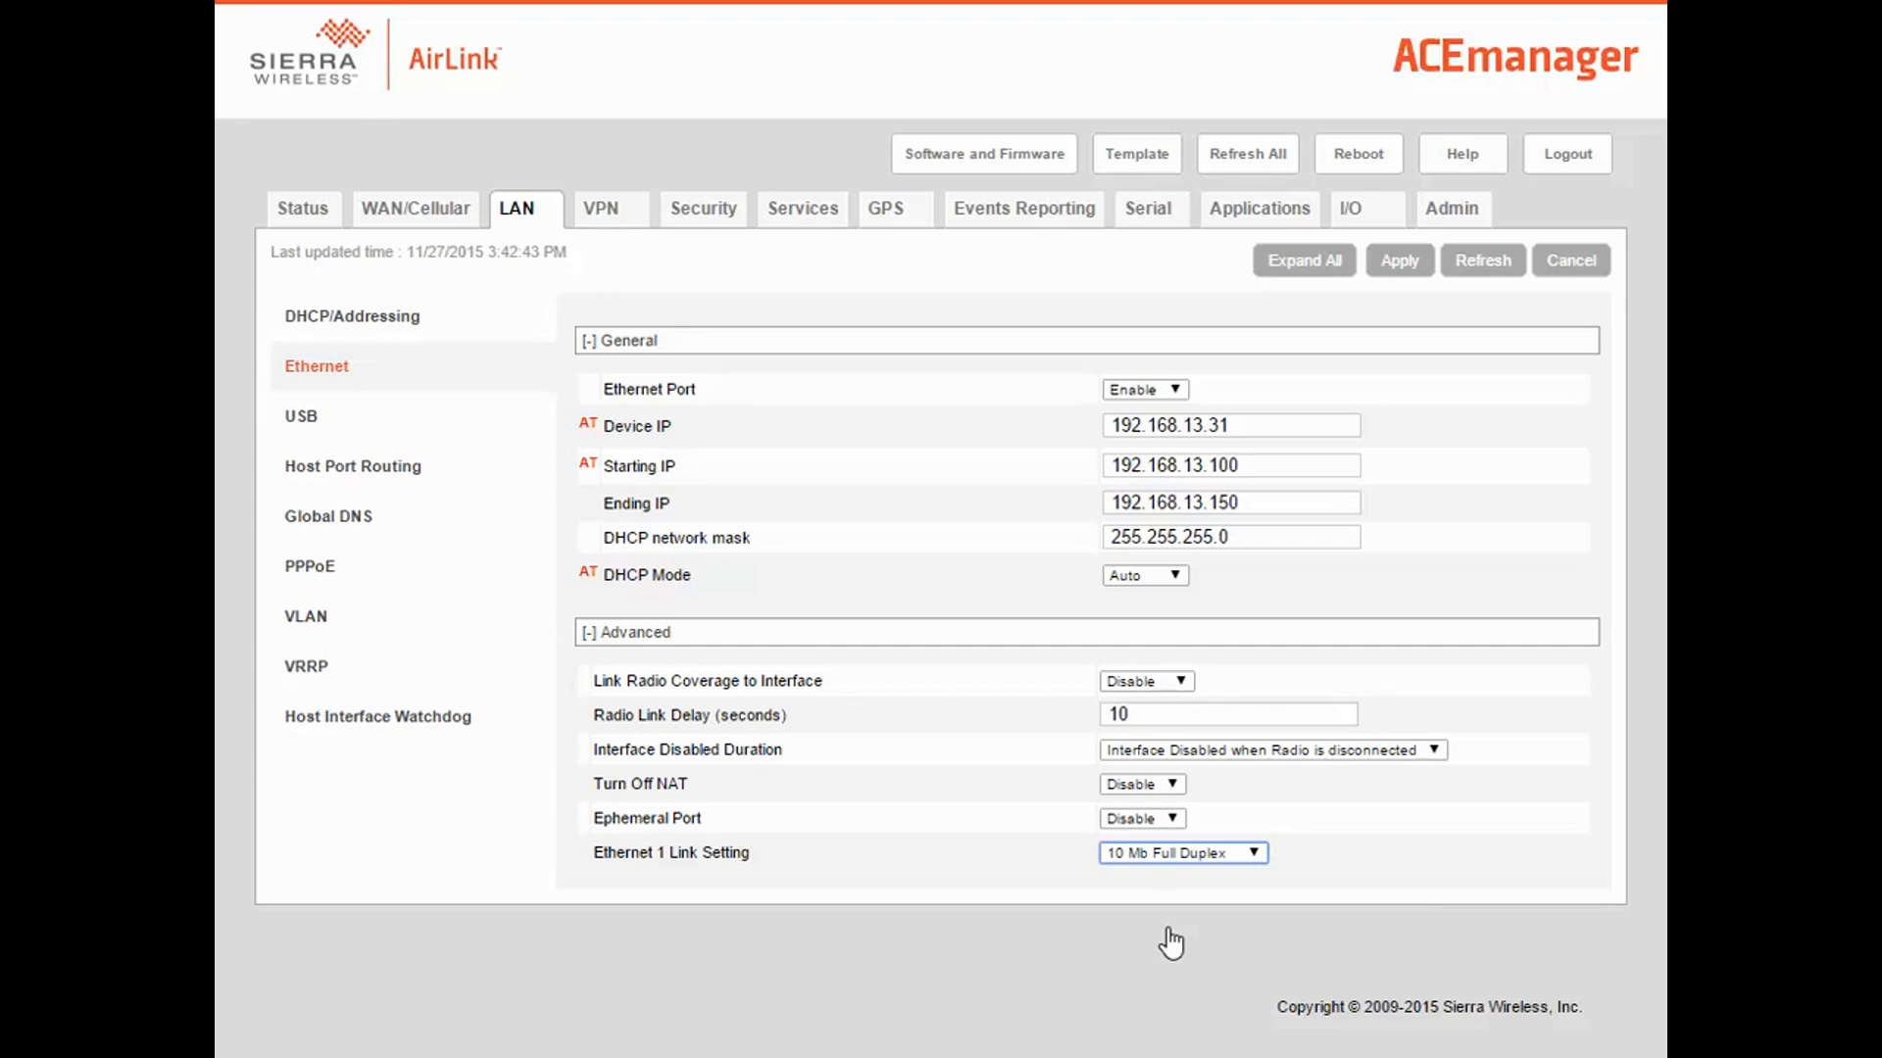
left_click(1396, 260)
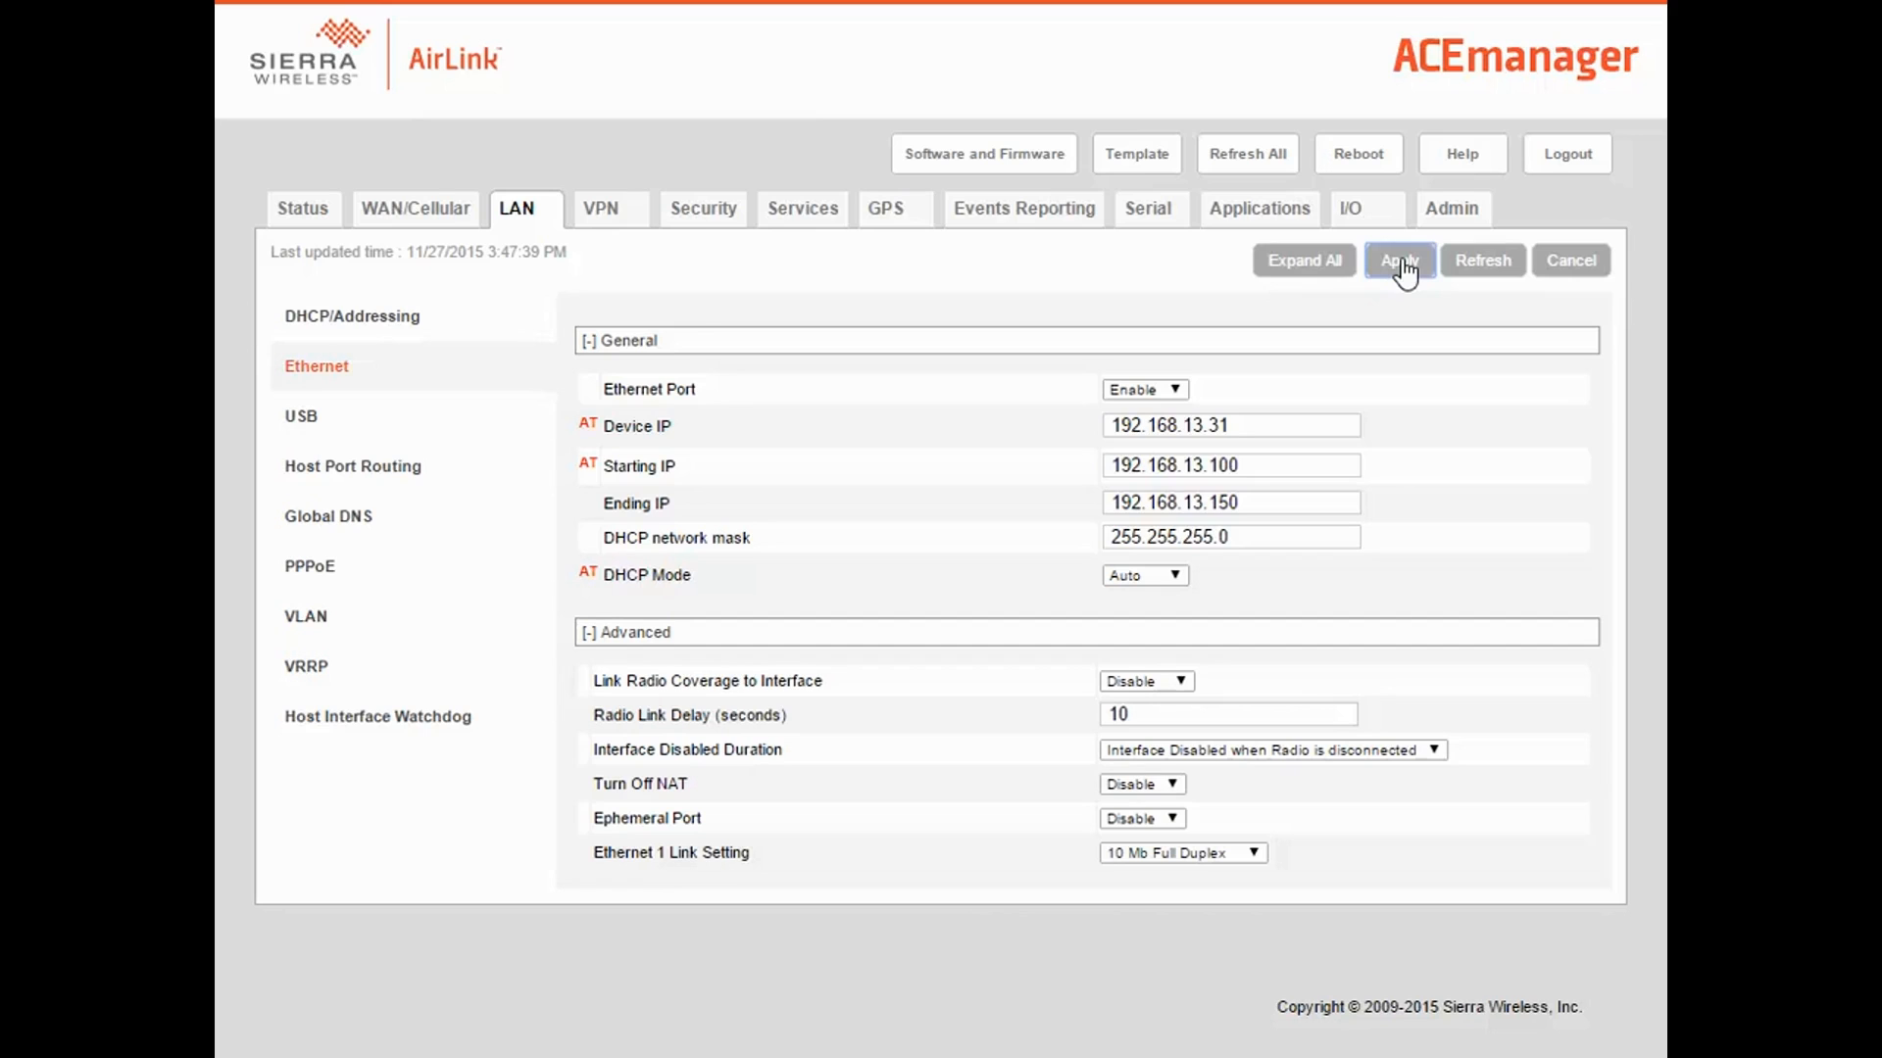
left_click(299, 417)
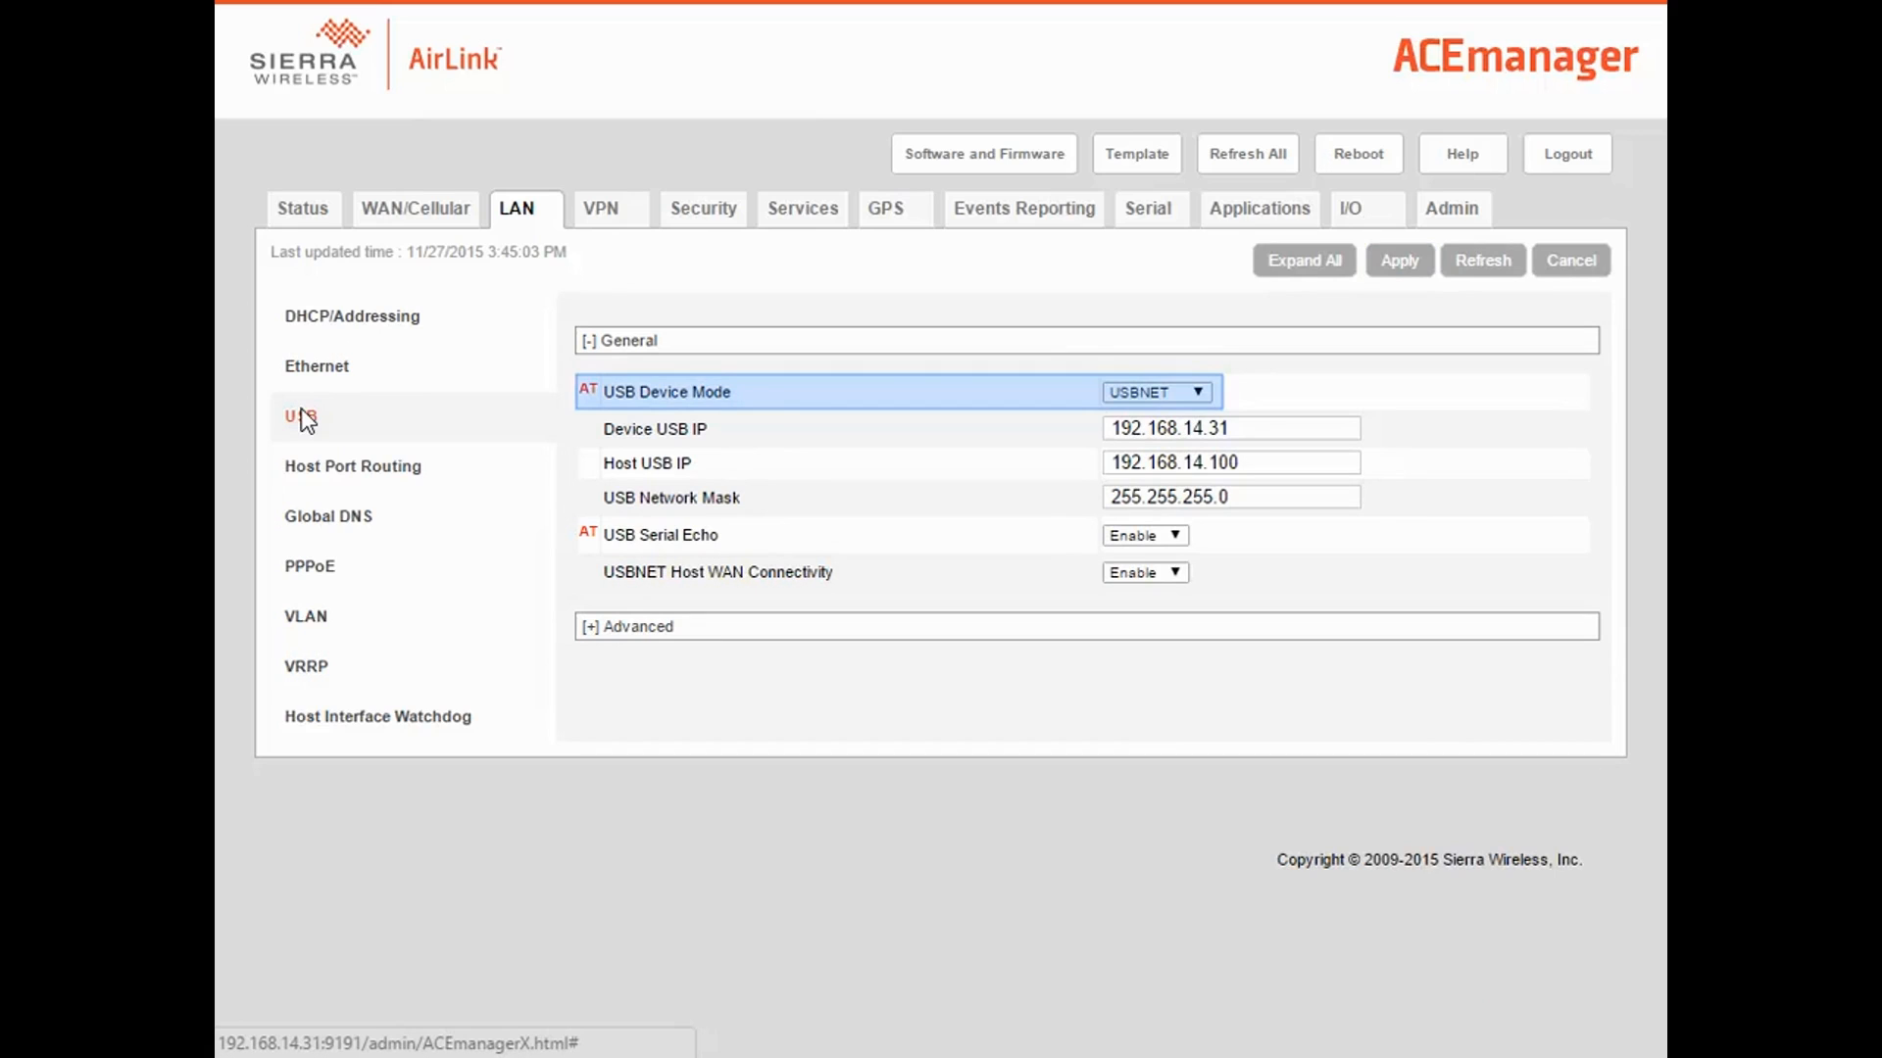
Set USB Device Mode to Disabled.
left_click(1154, 391)
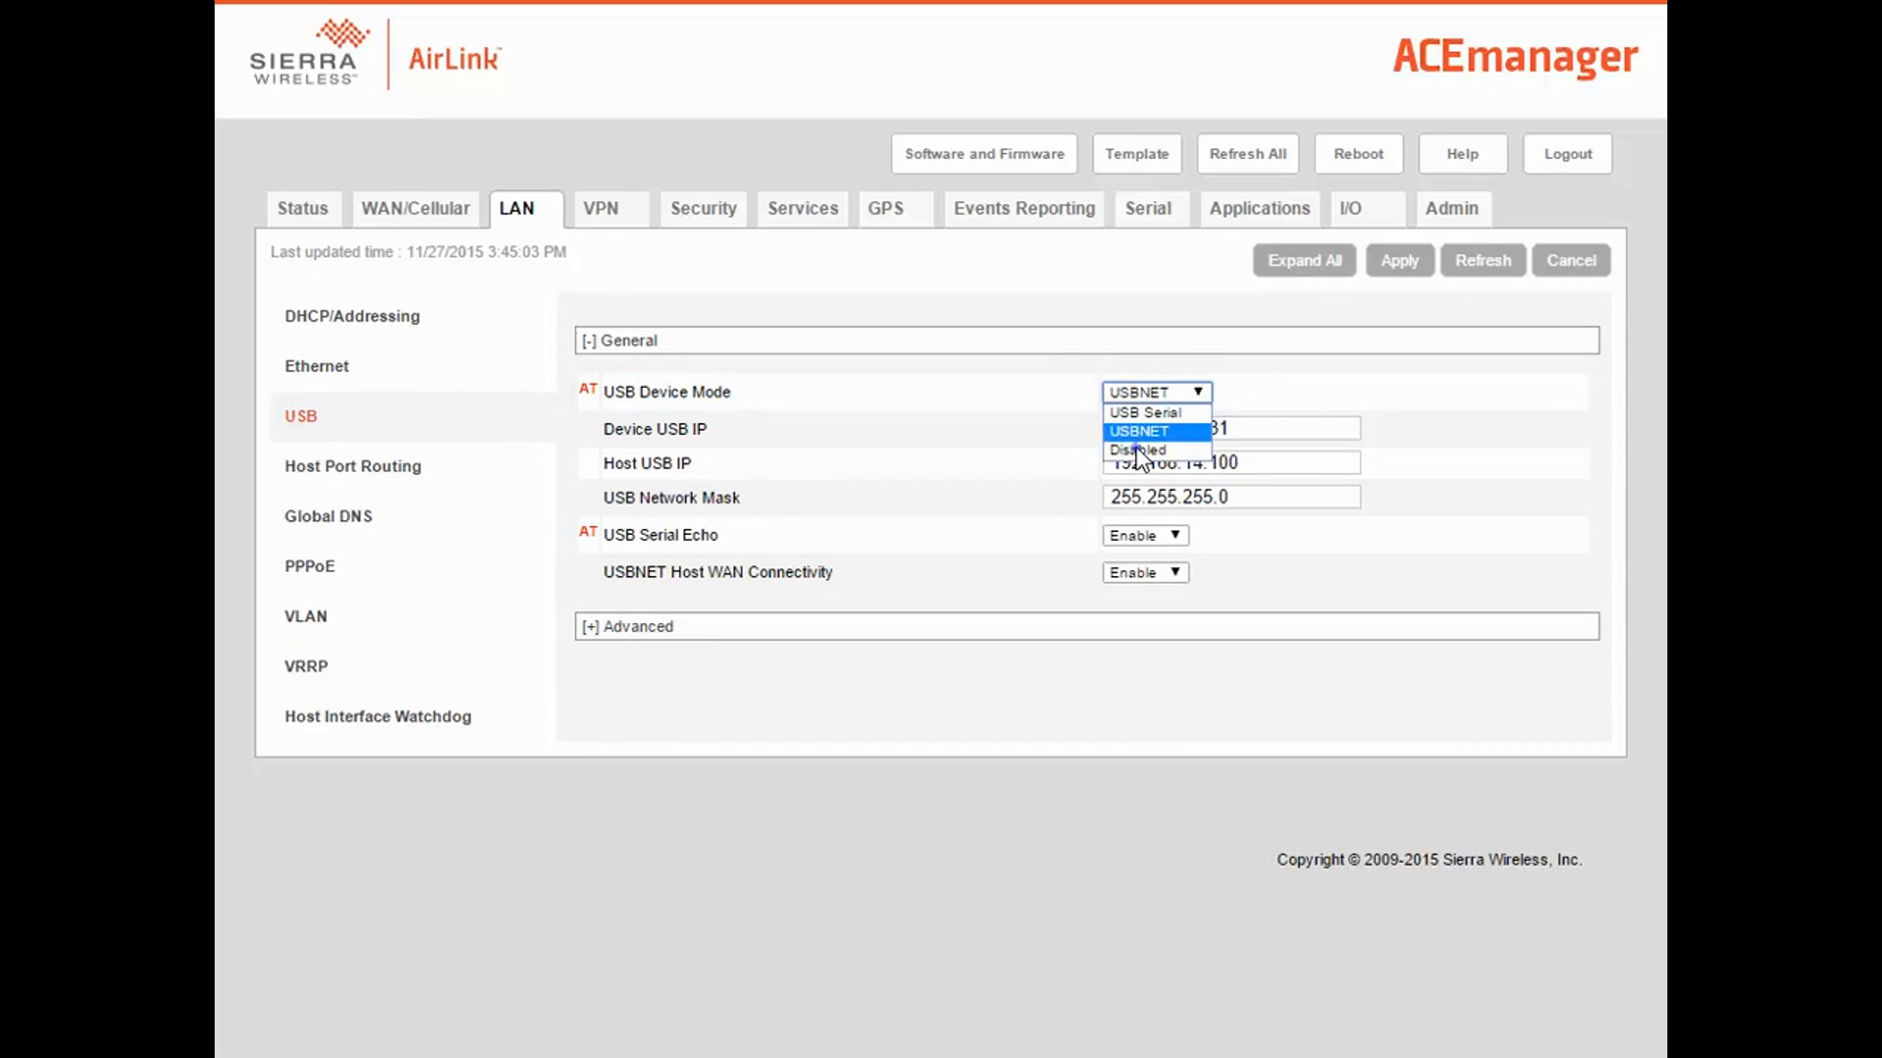
left_click(1137, 450)
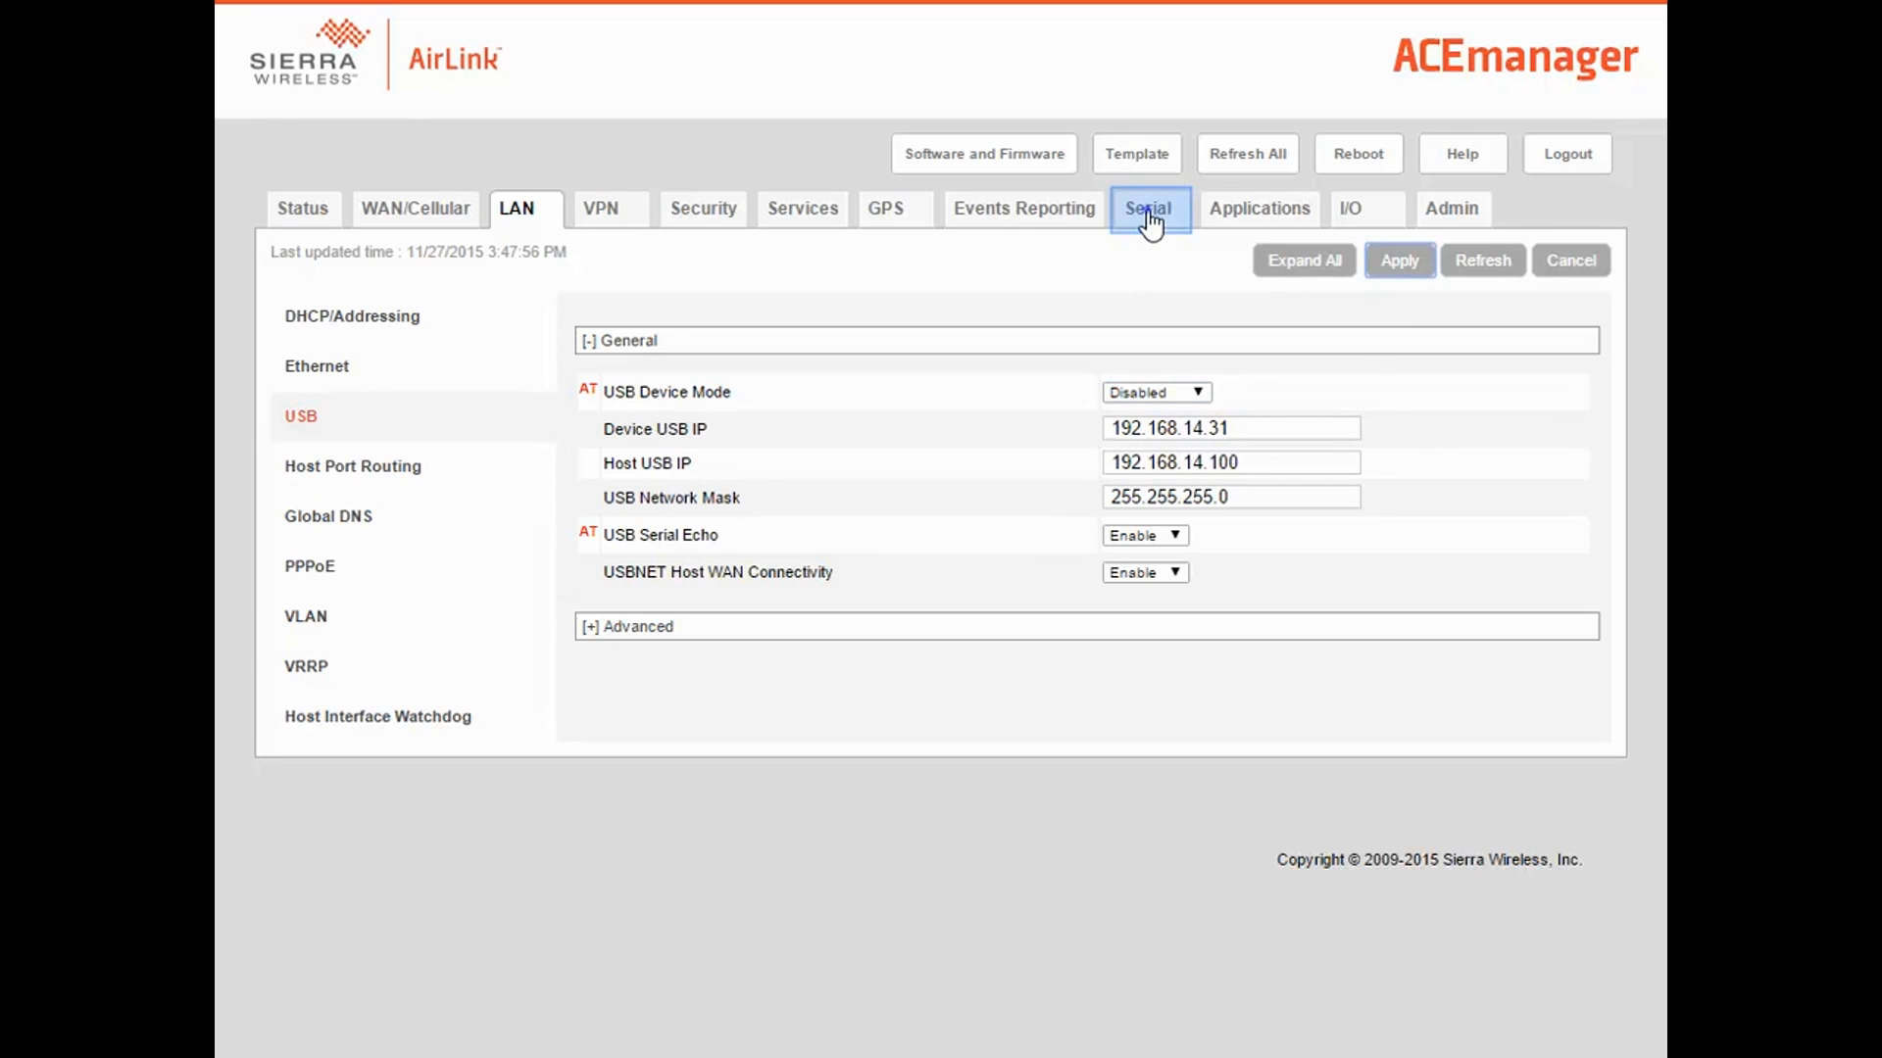
Set the Serial Port to Disable and apply the change.
left_click(1148, 208)
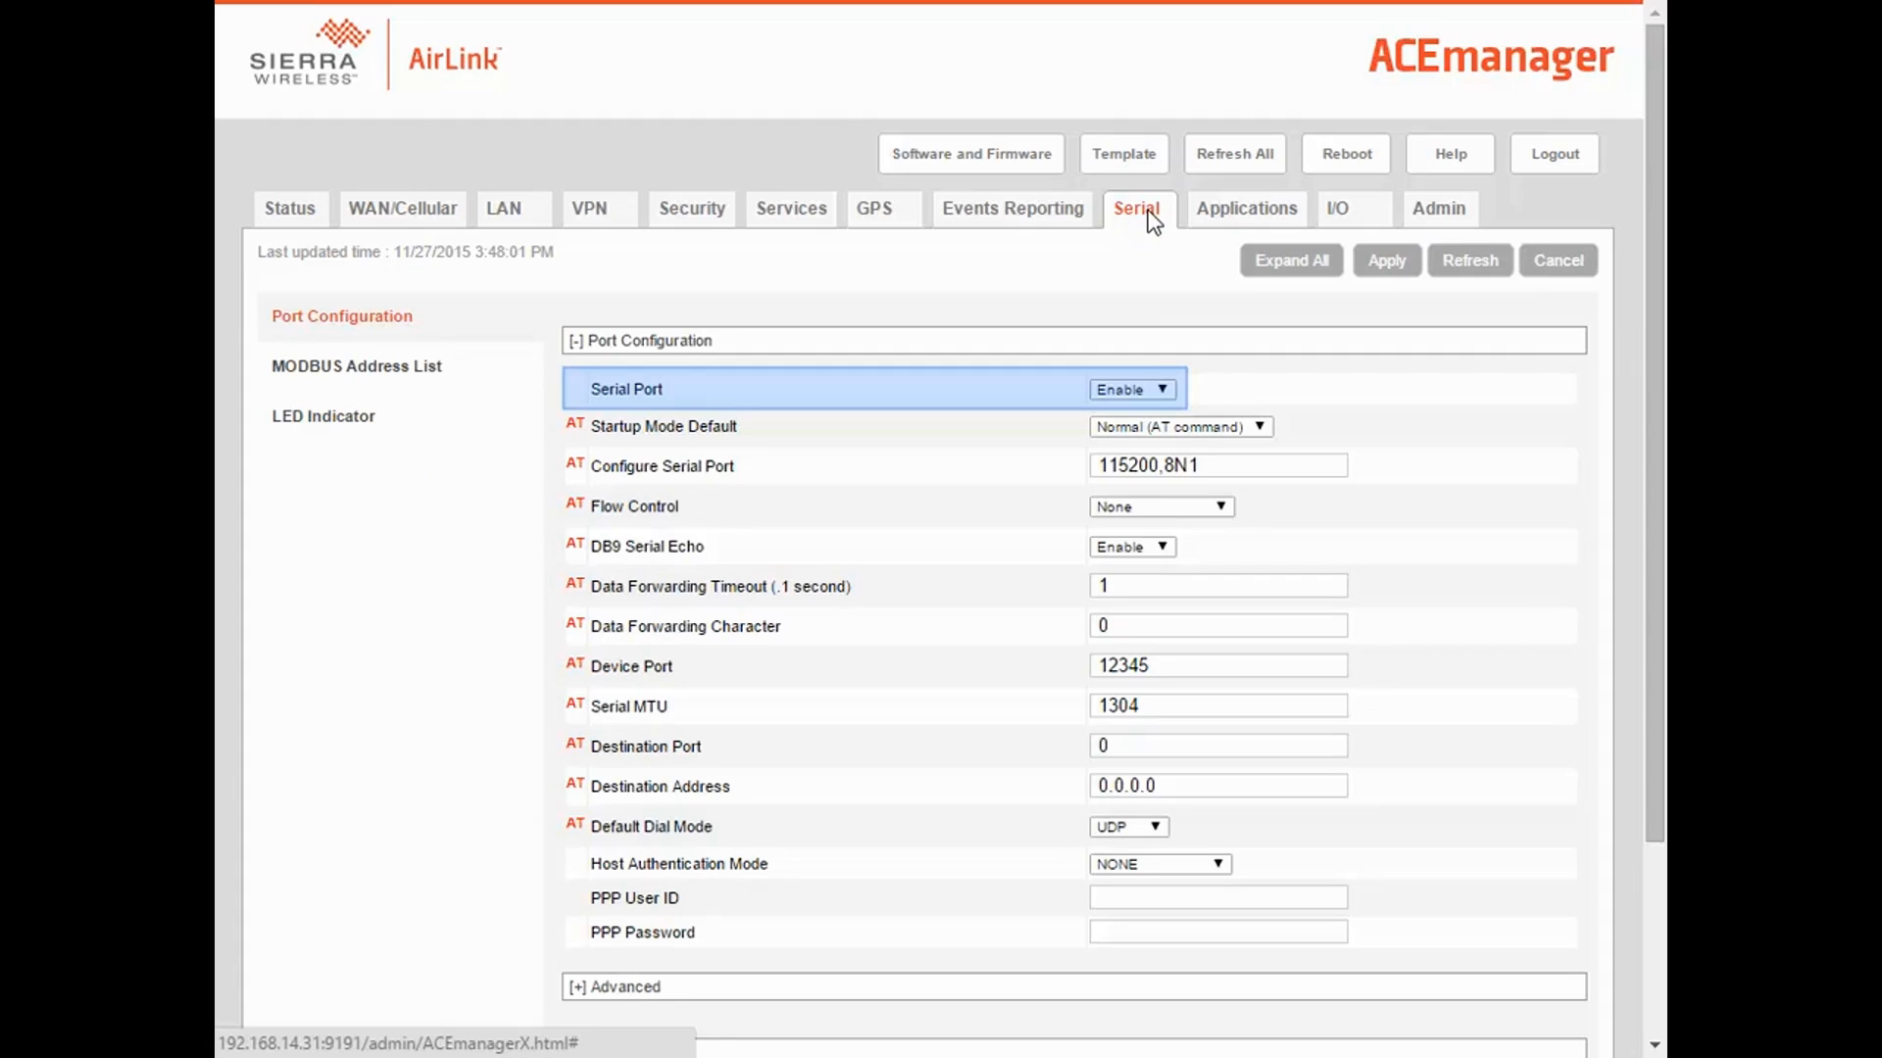
left_click(1128, 389)
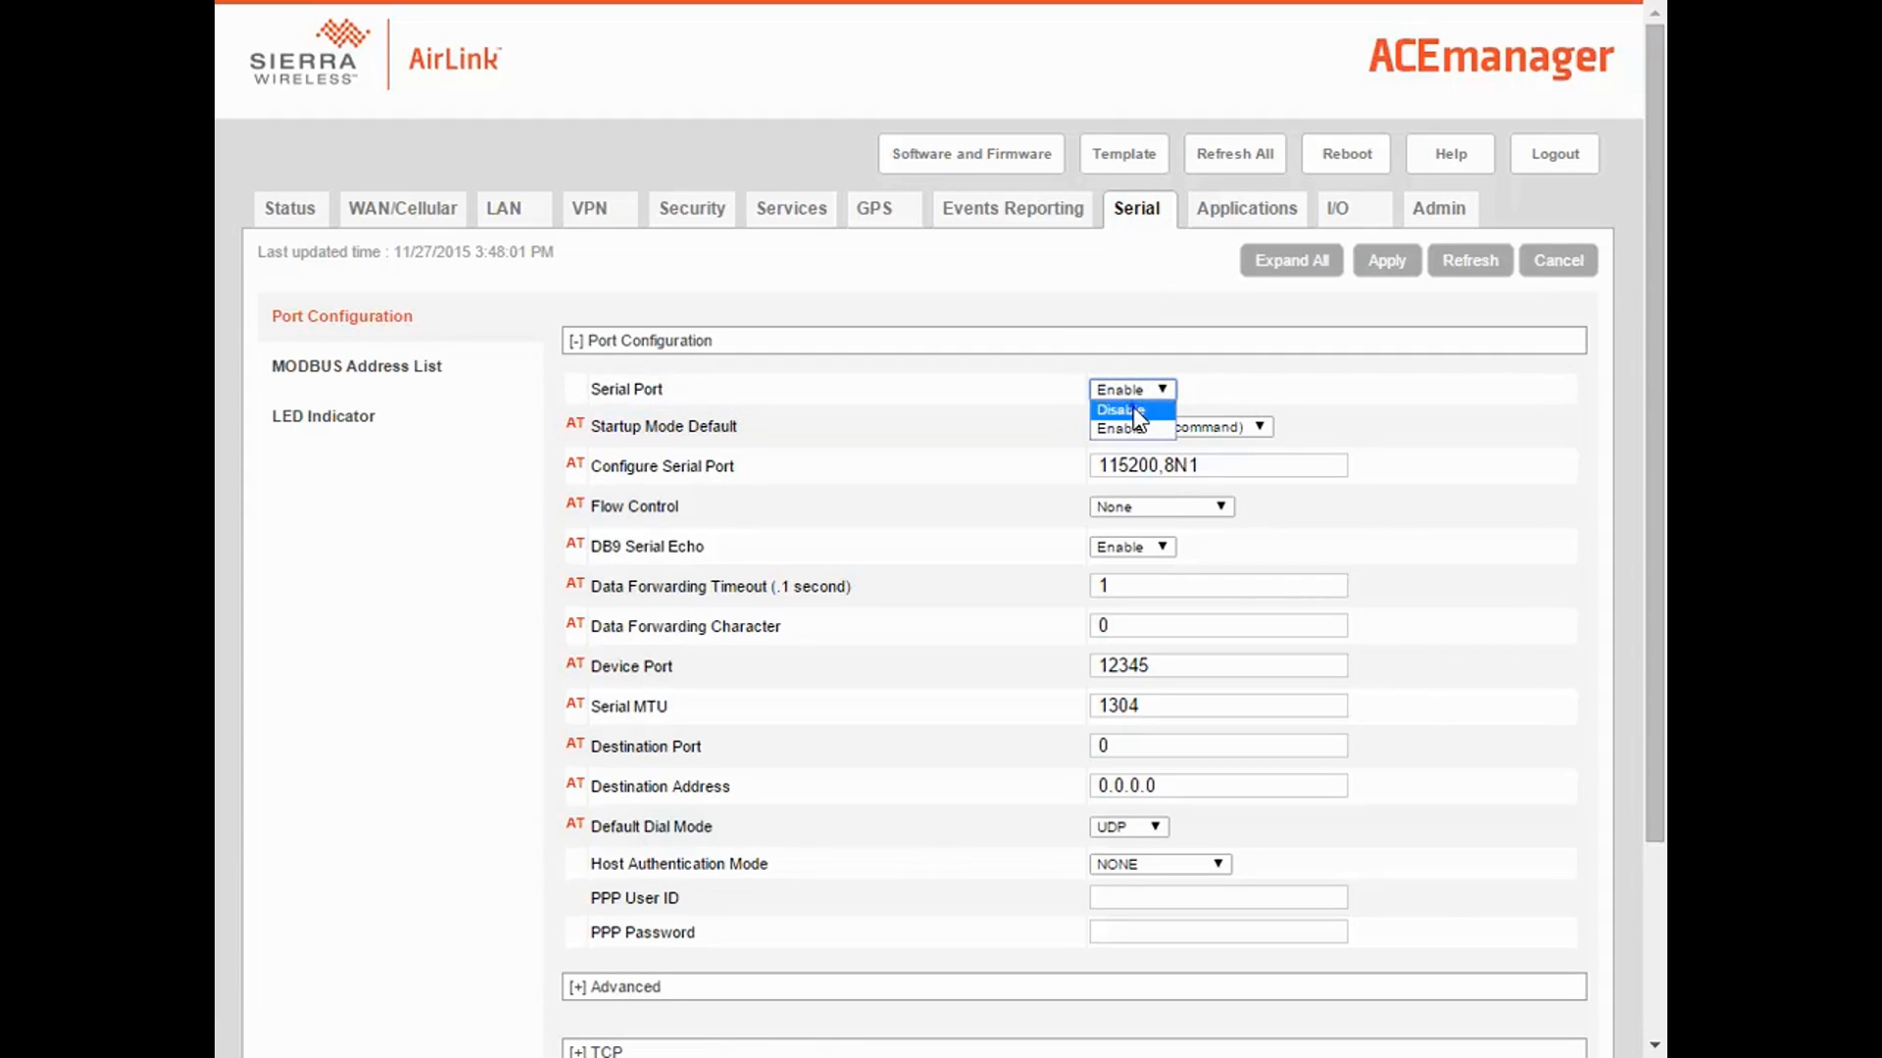
left_click(1115, 409)
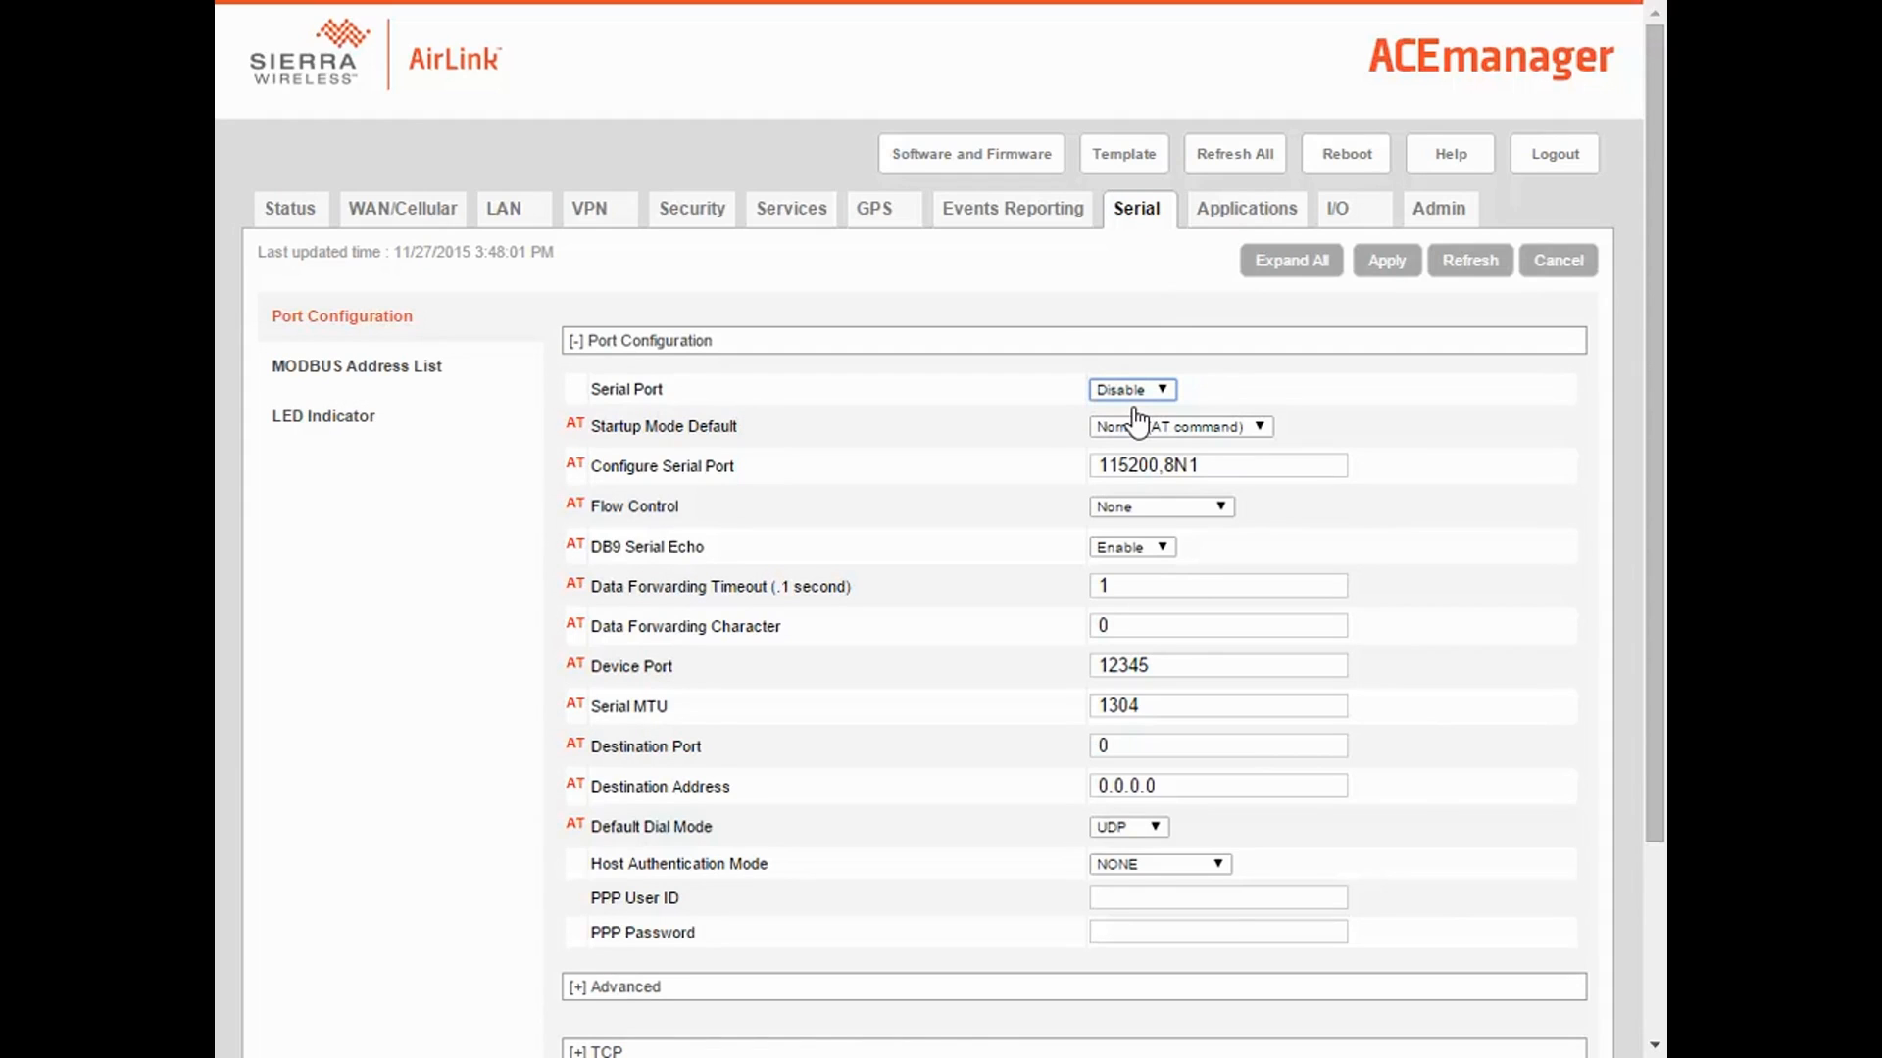
left_click(1385, 261)
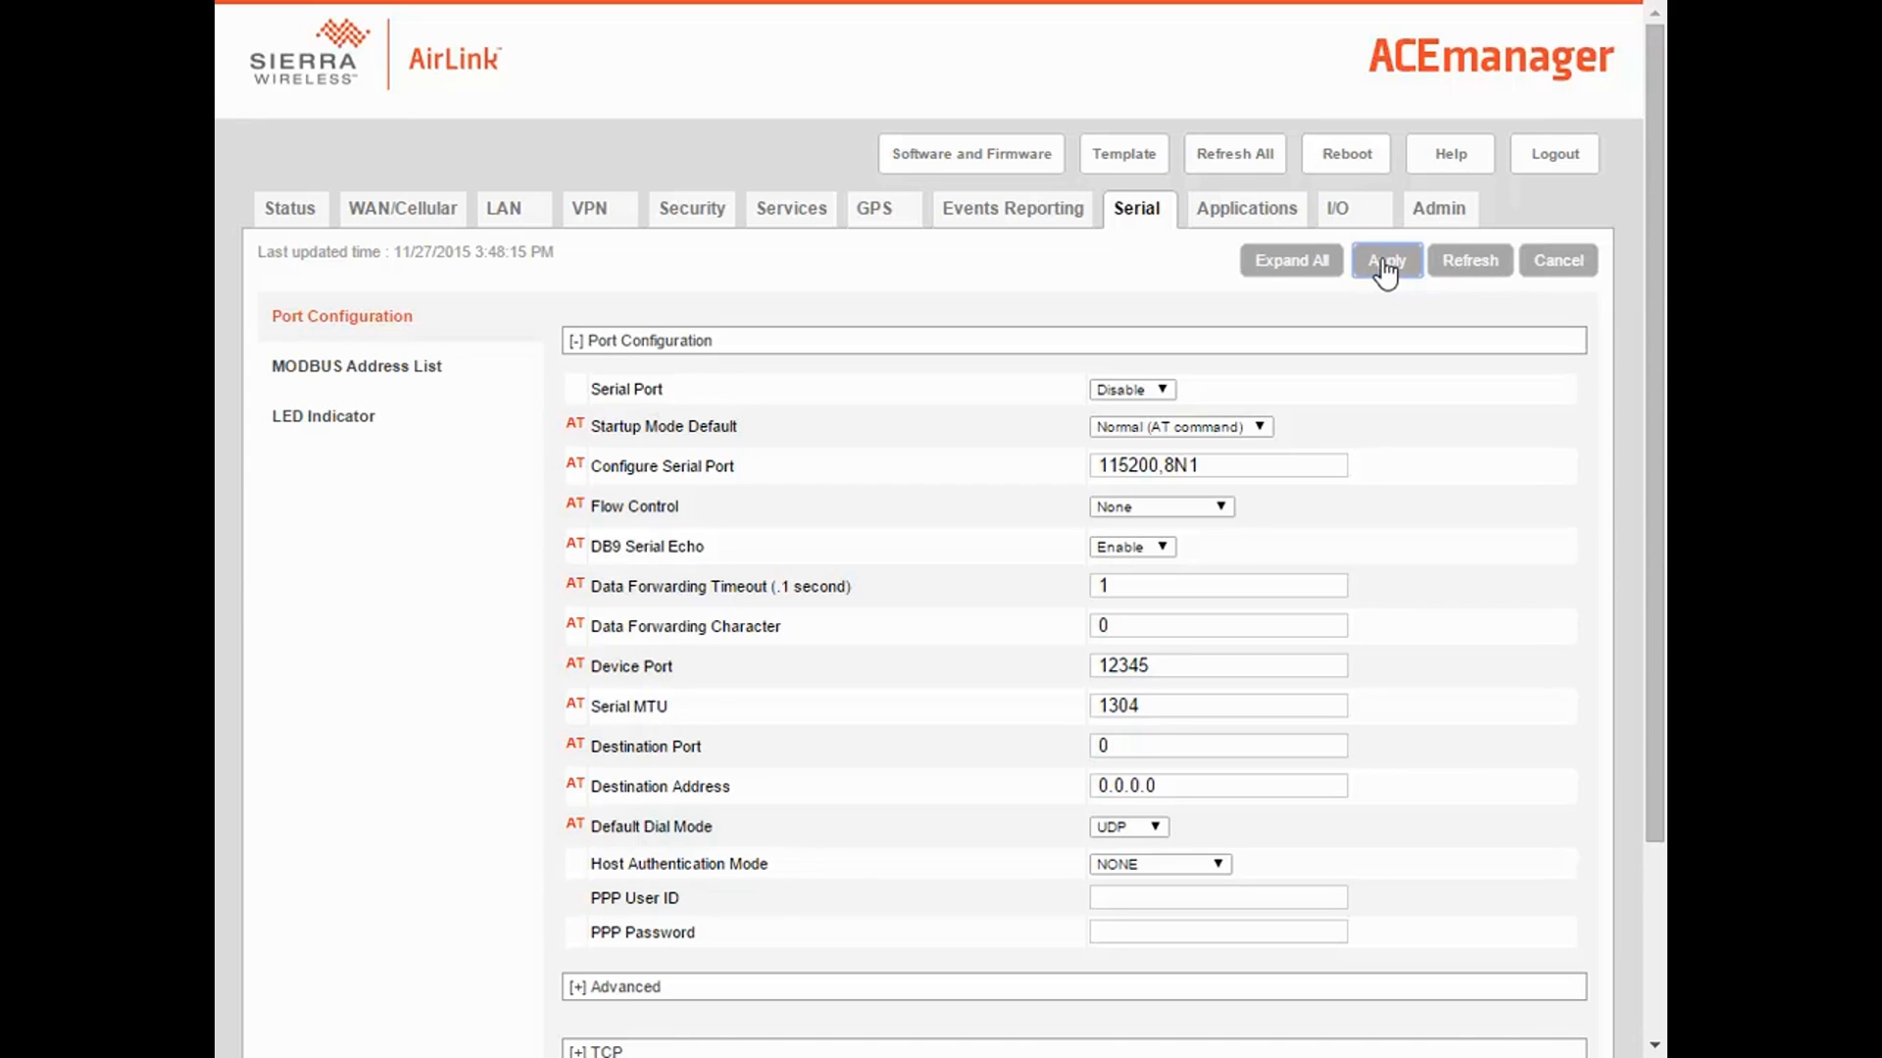
left_click(802, 208)
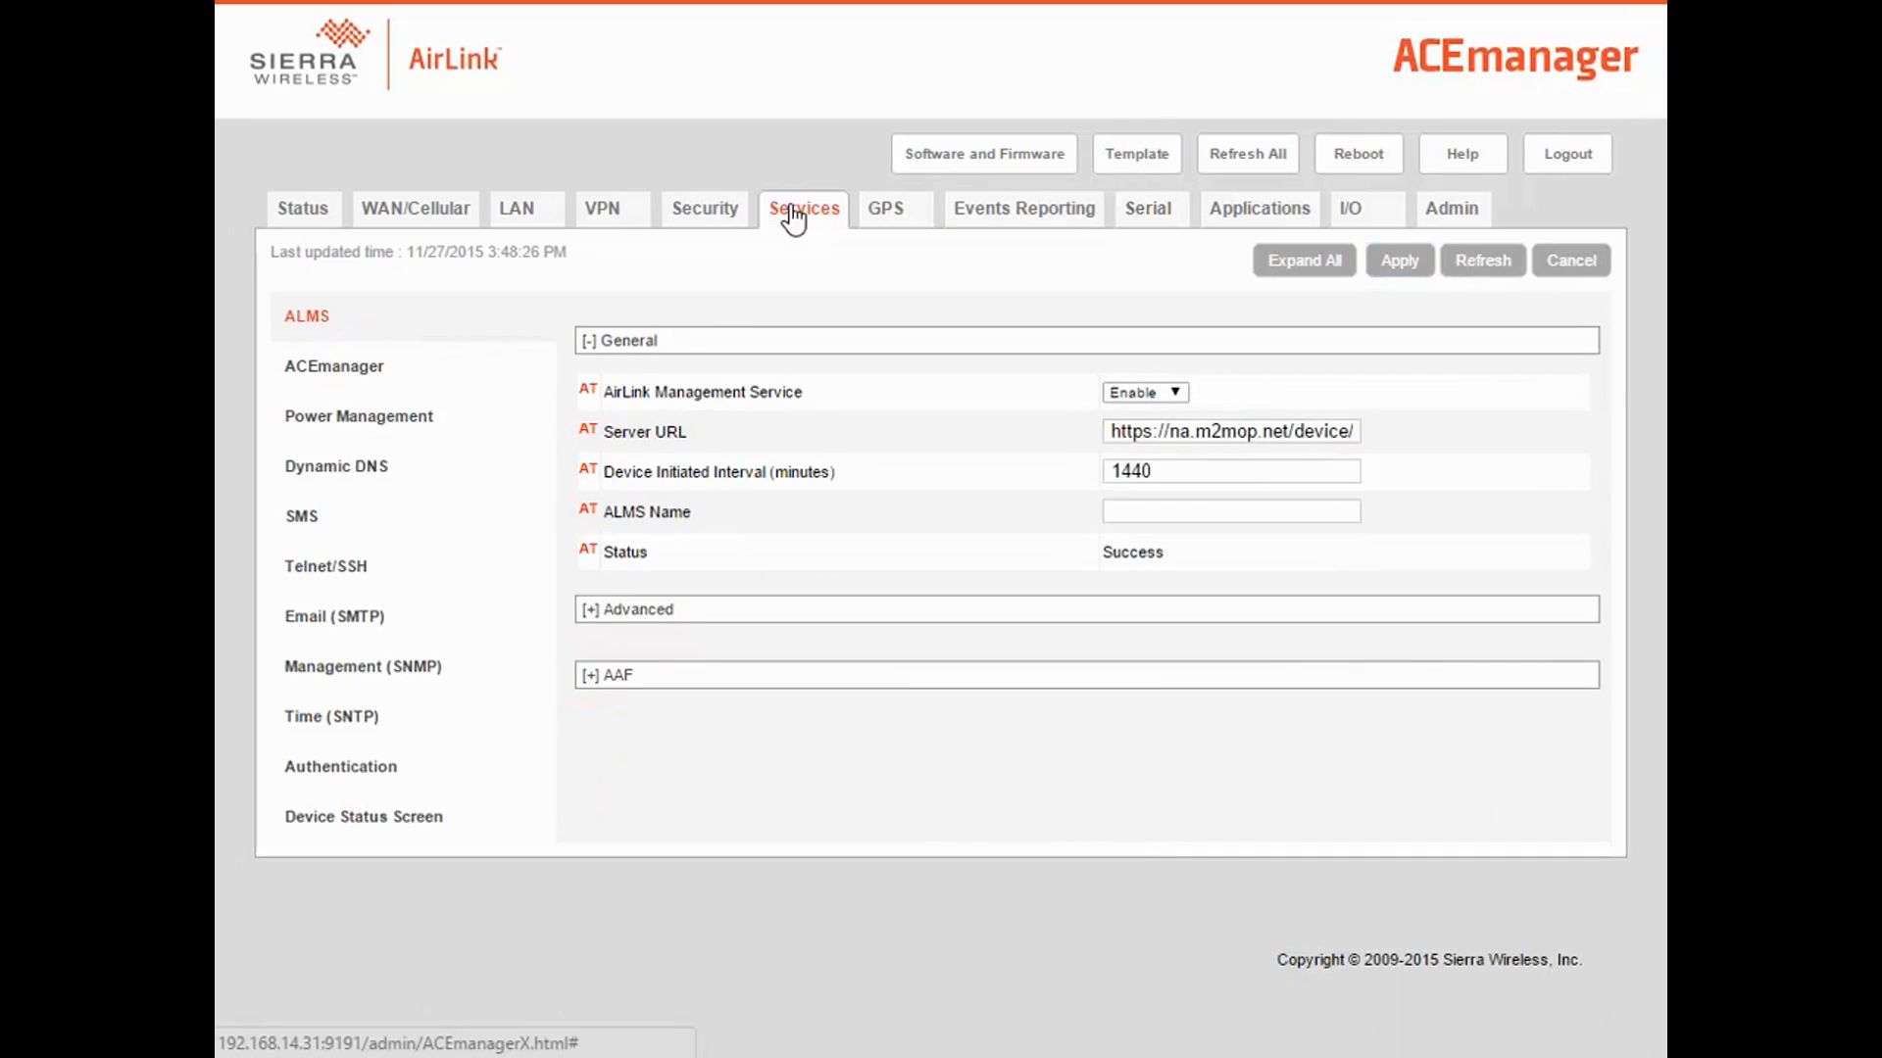
Set LED and Processor Power Saving Mode to Enable under Power Management.
left_click(358, 415)
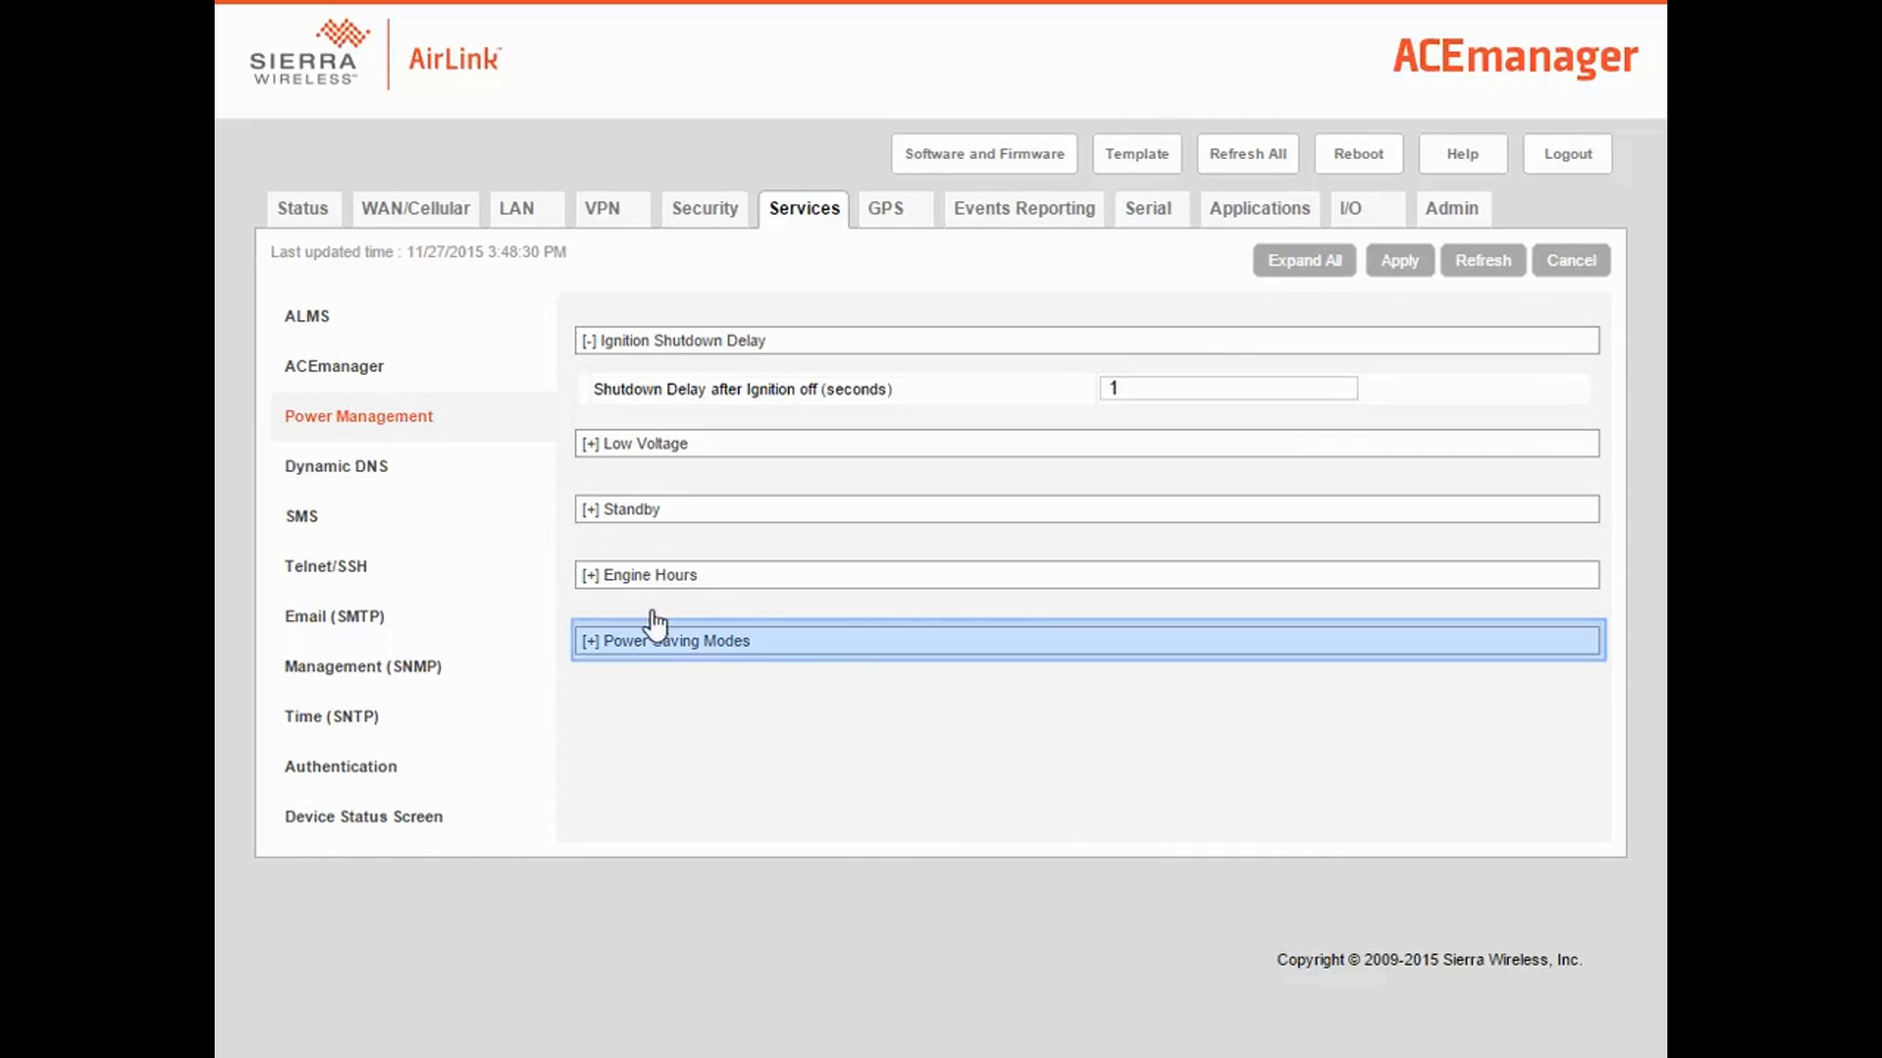
left_click(663, 640)
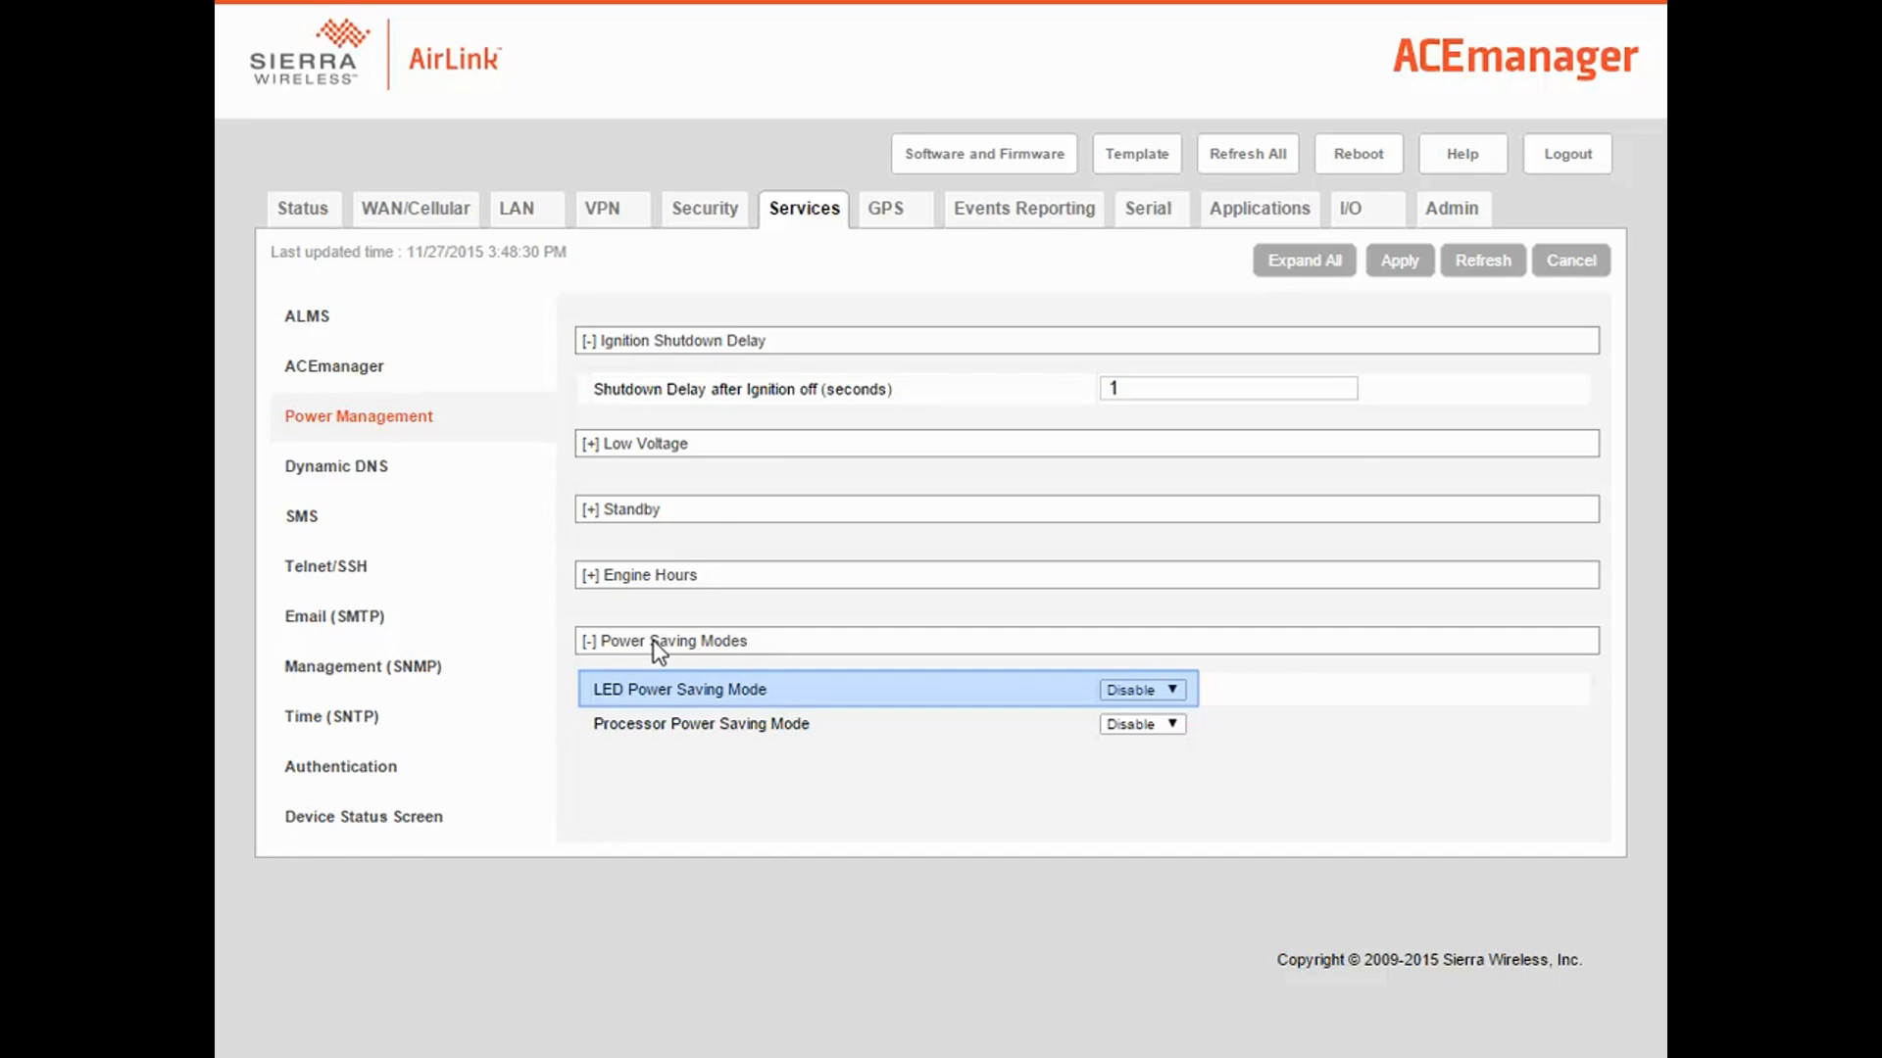
left_click(701, 723)
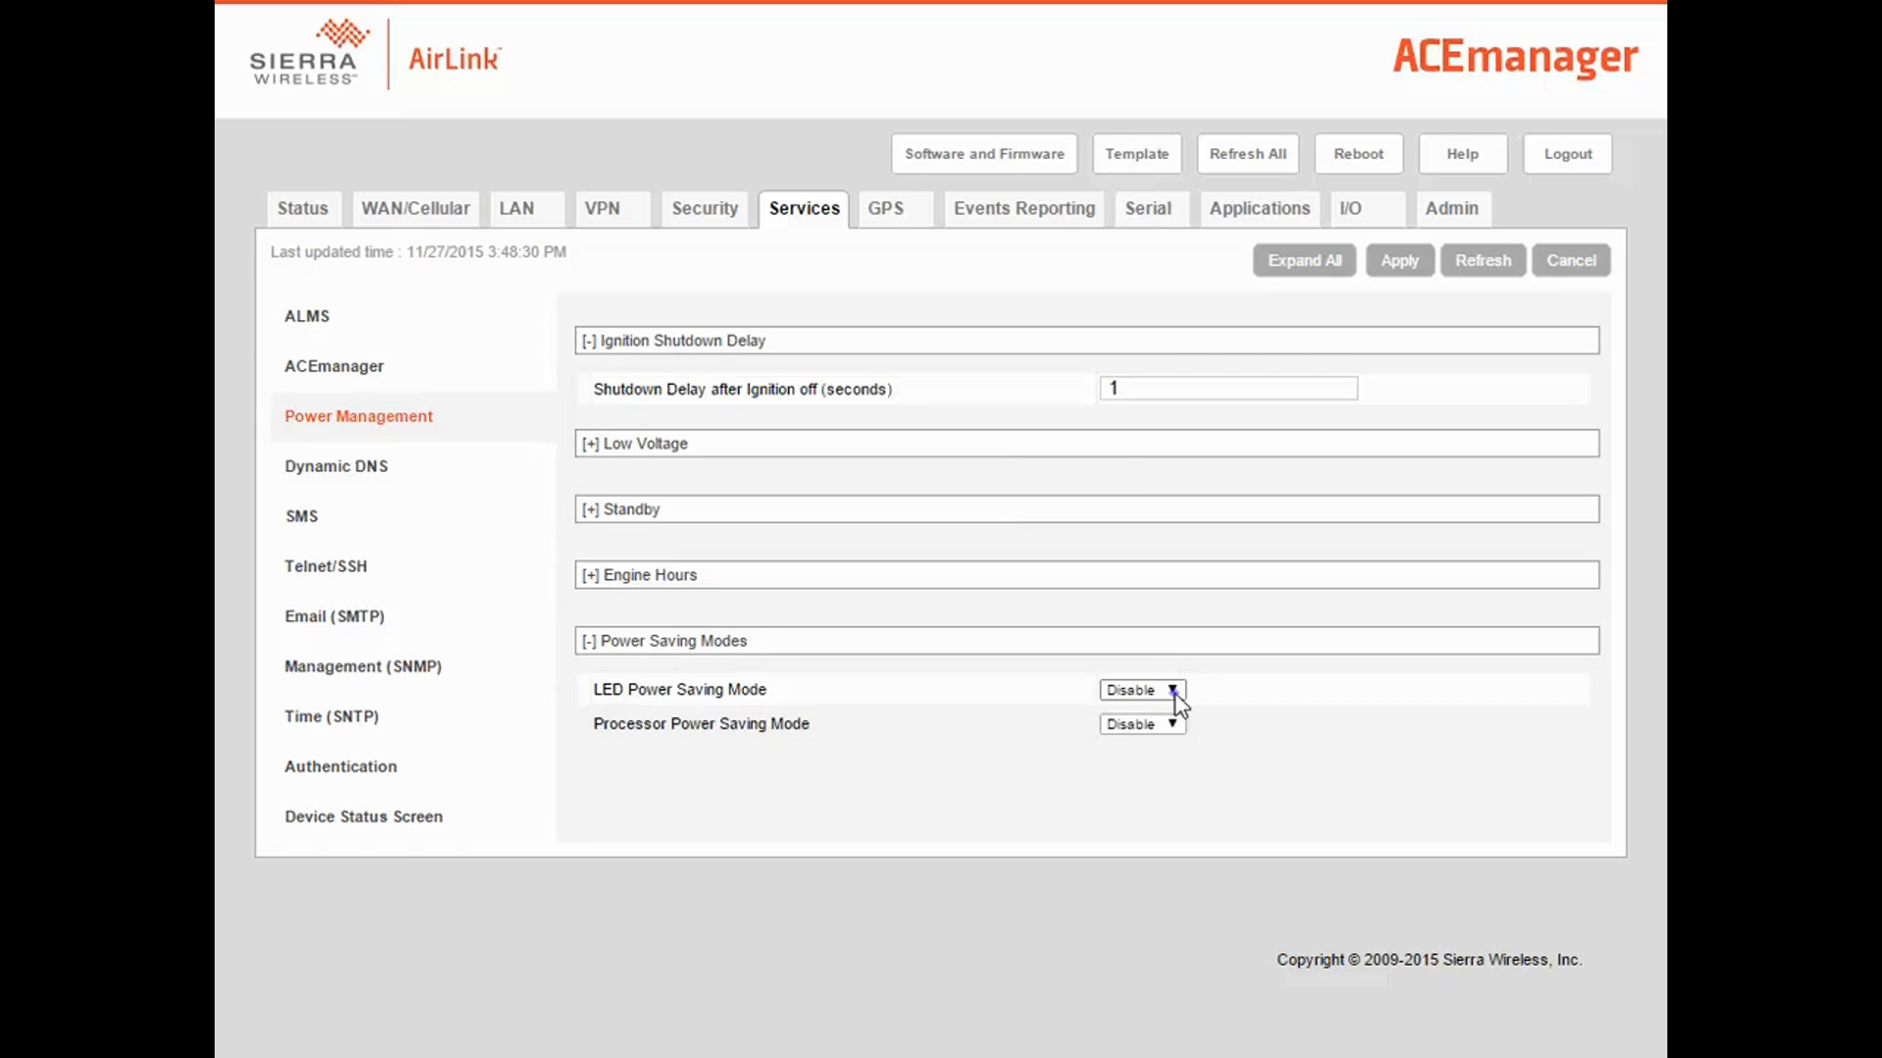
left_click(1140, 689)
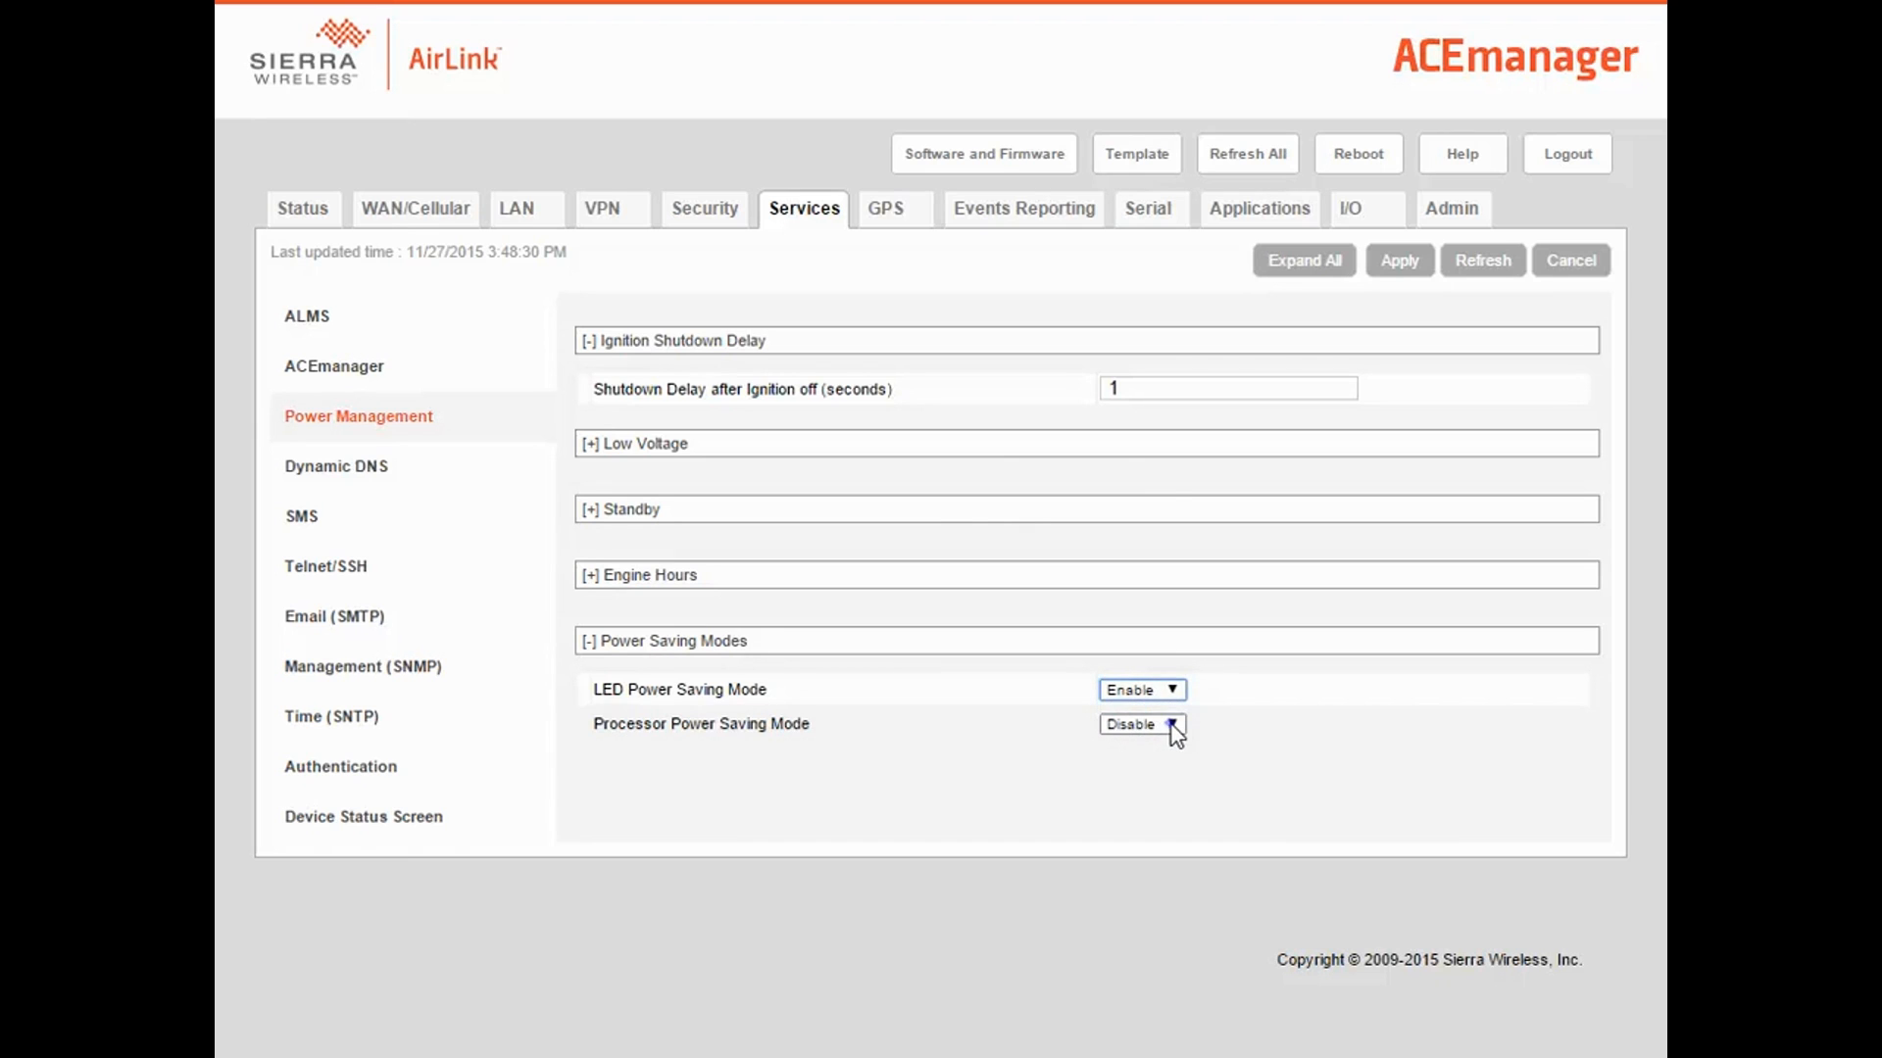
left_click(1139, 723)
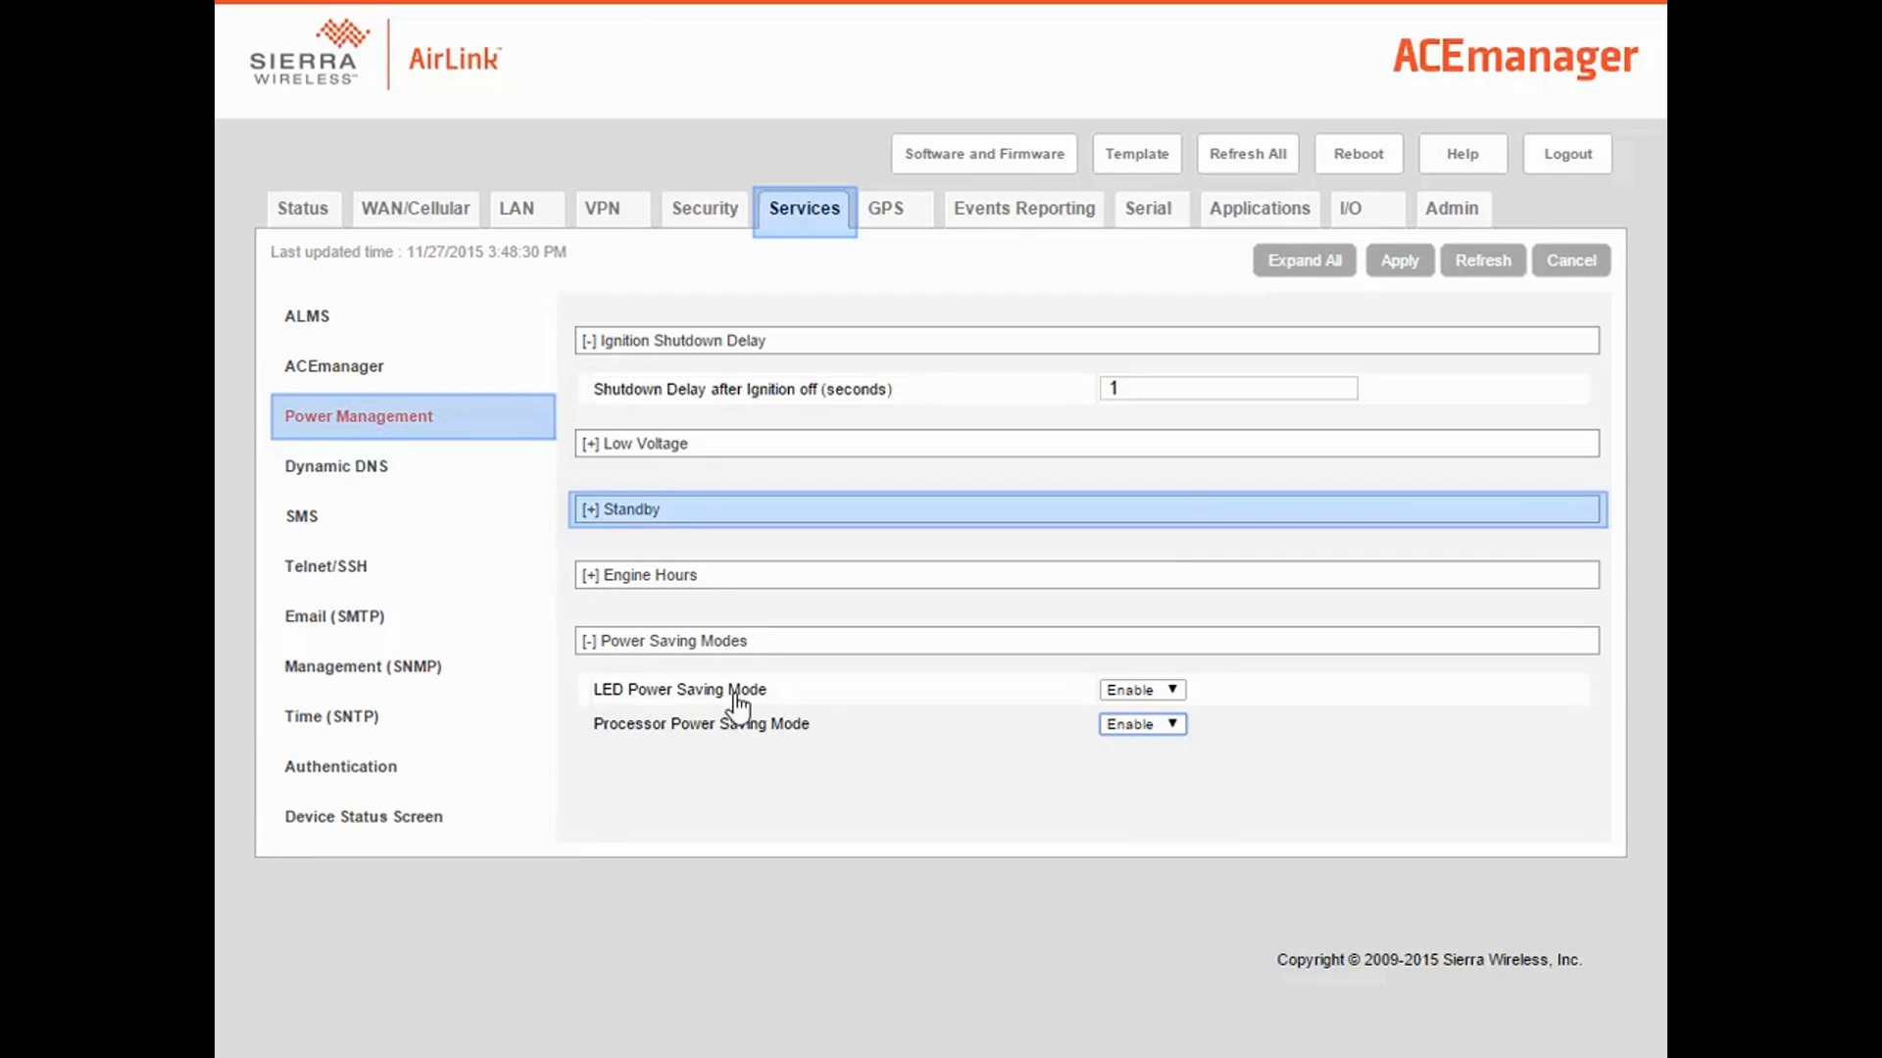
Set standby to Timed, hourly, waking 0:10 and returning at 0:20, then apply.
left_click(625, 509)
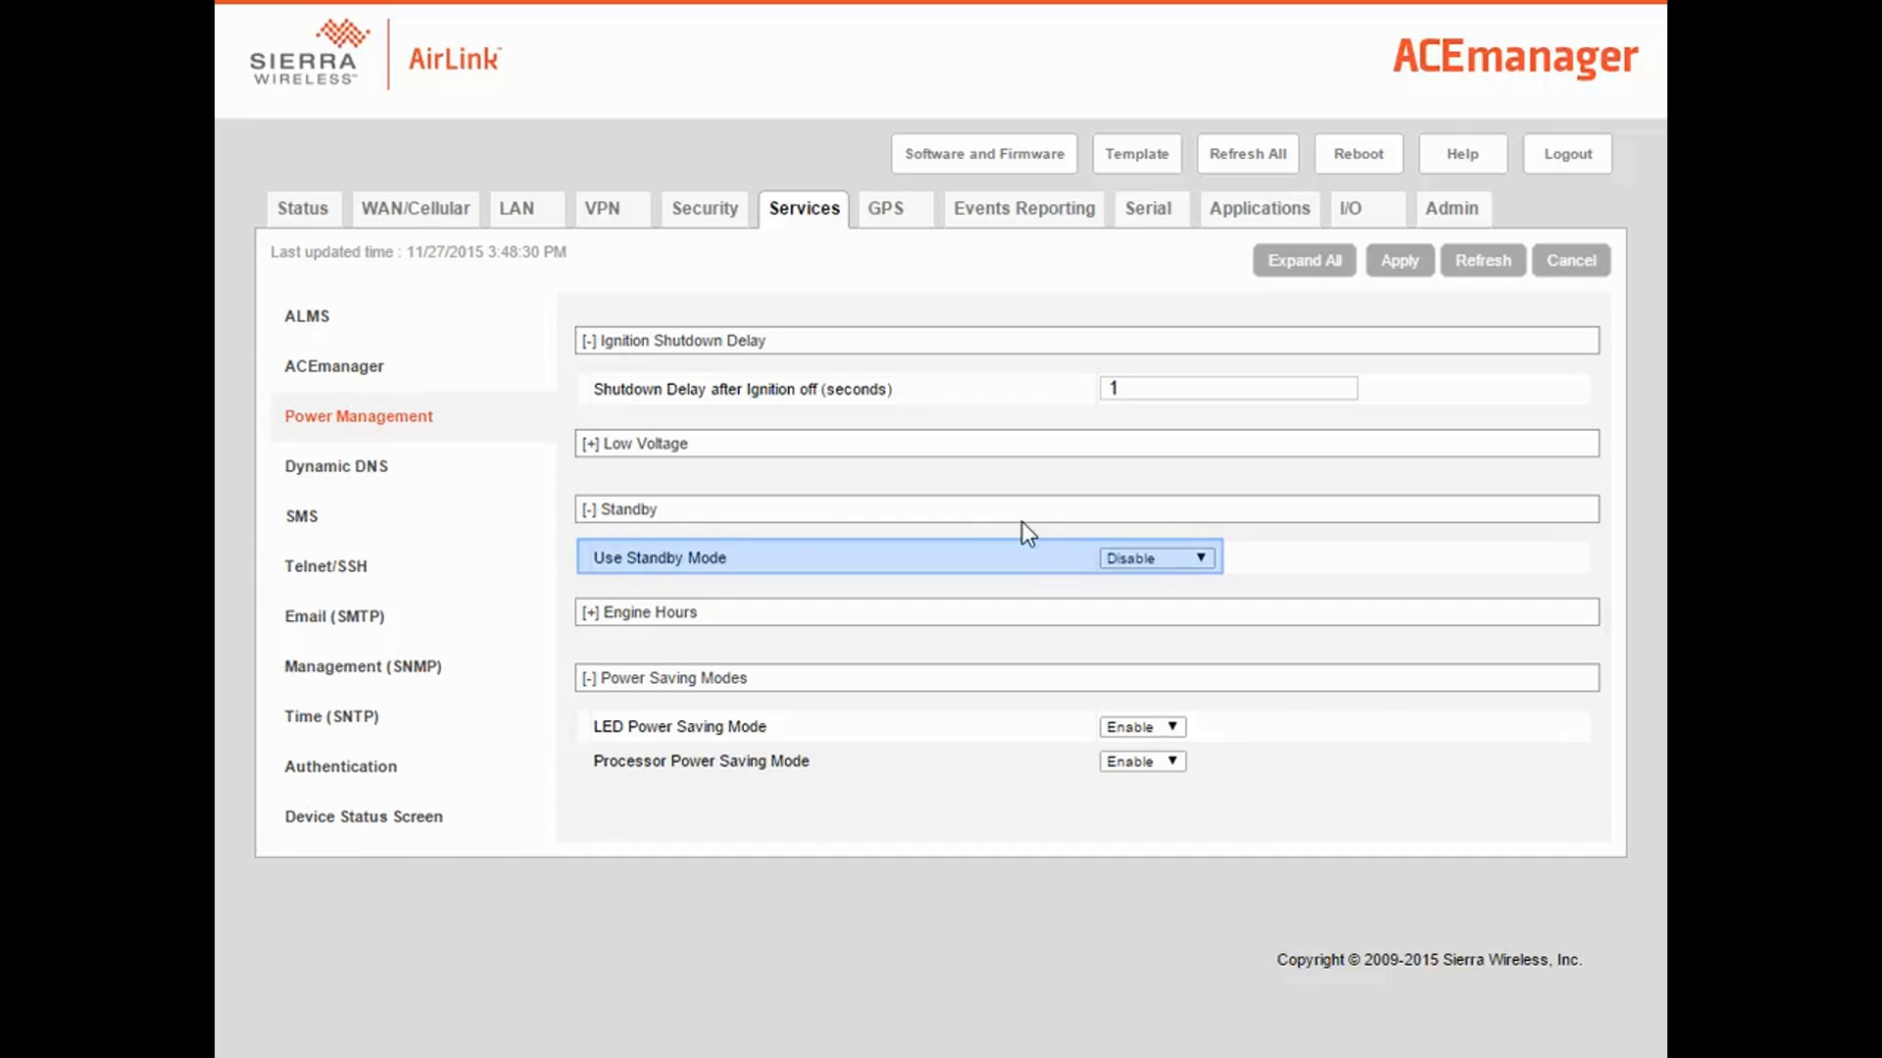
left_click(1155, 556)
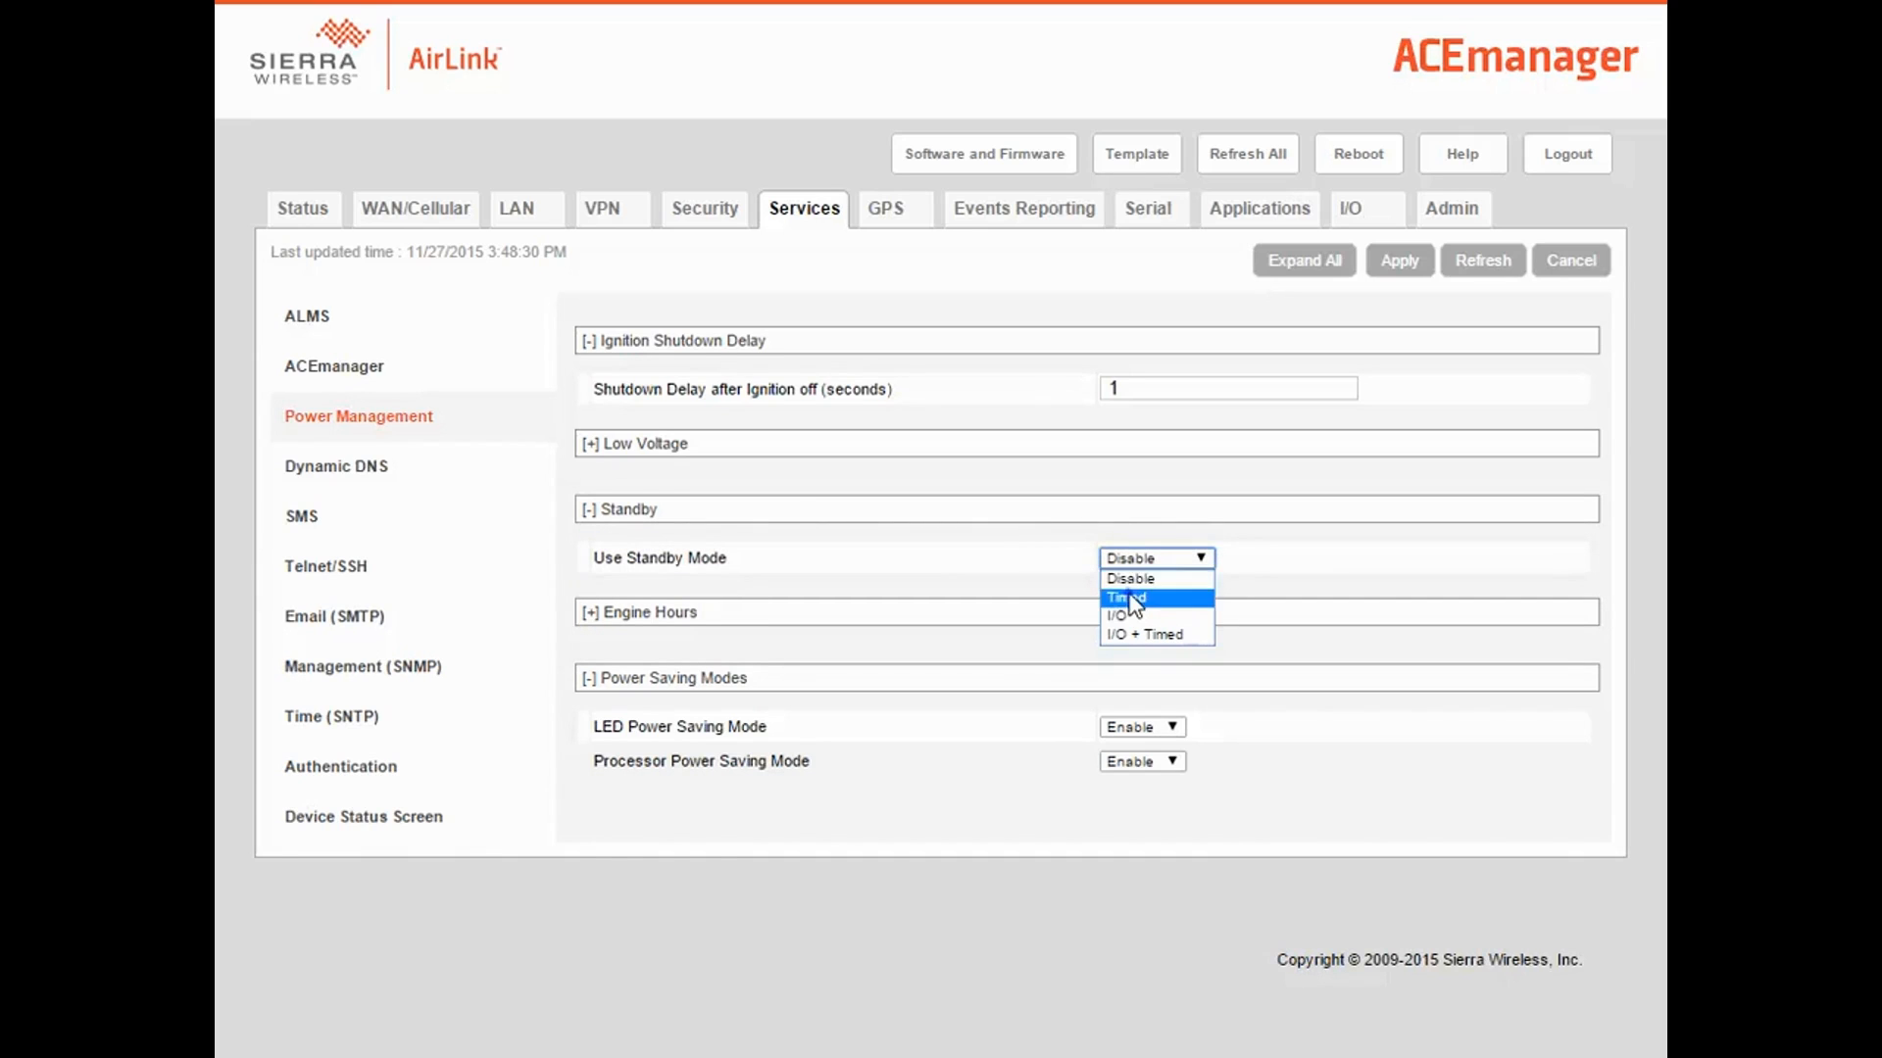
left_click(1128, 597)
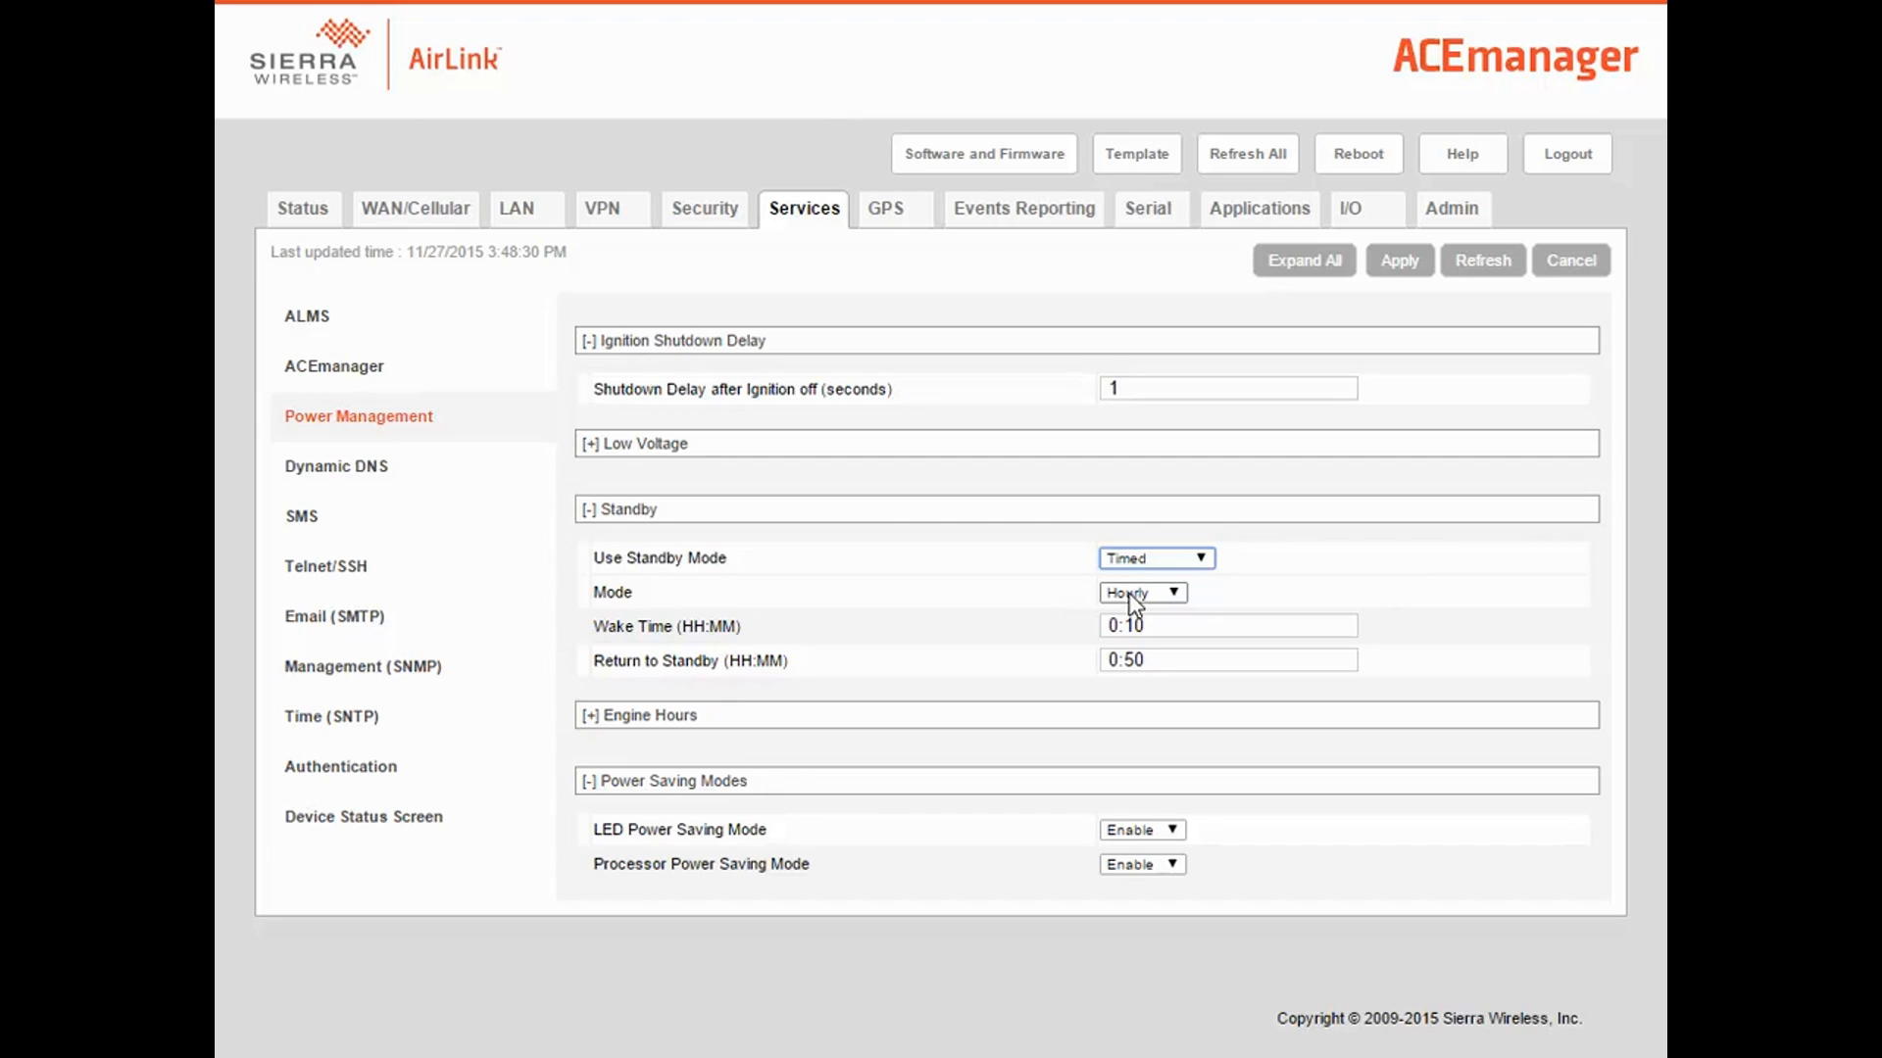
mouse_move(1161, 654)
type("2")
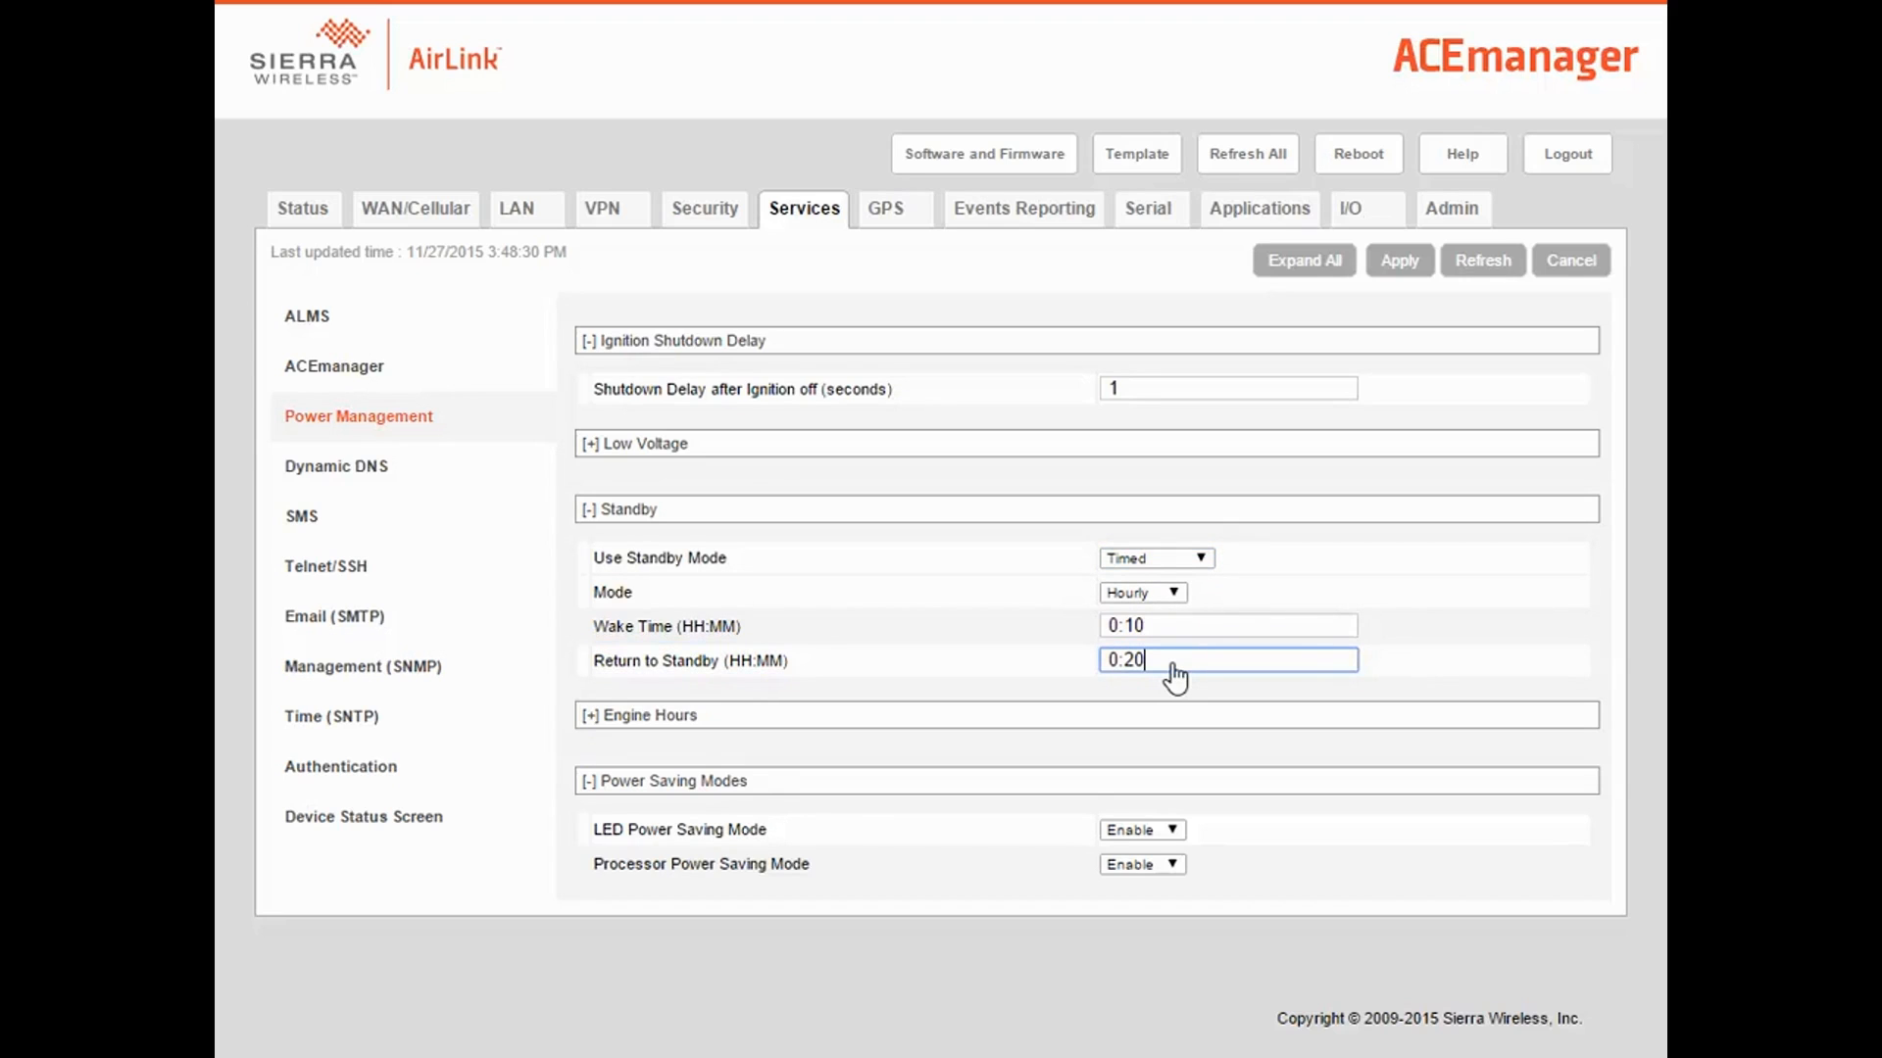
left_click(1399, 261)
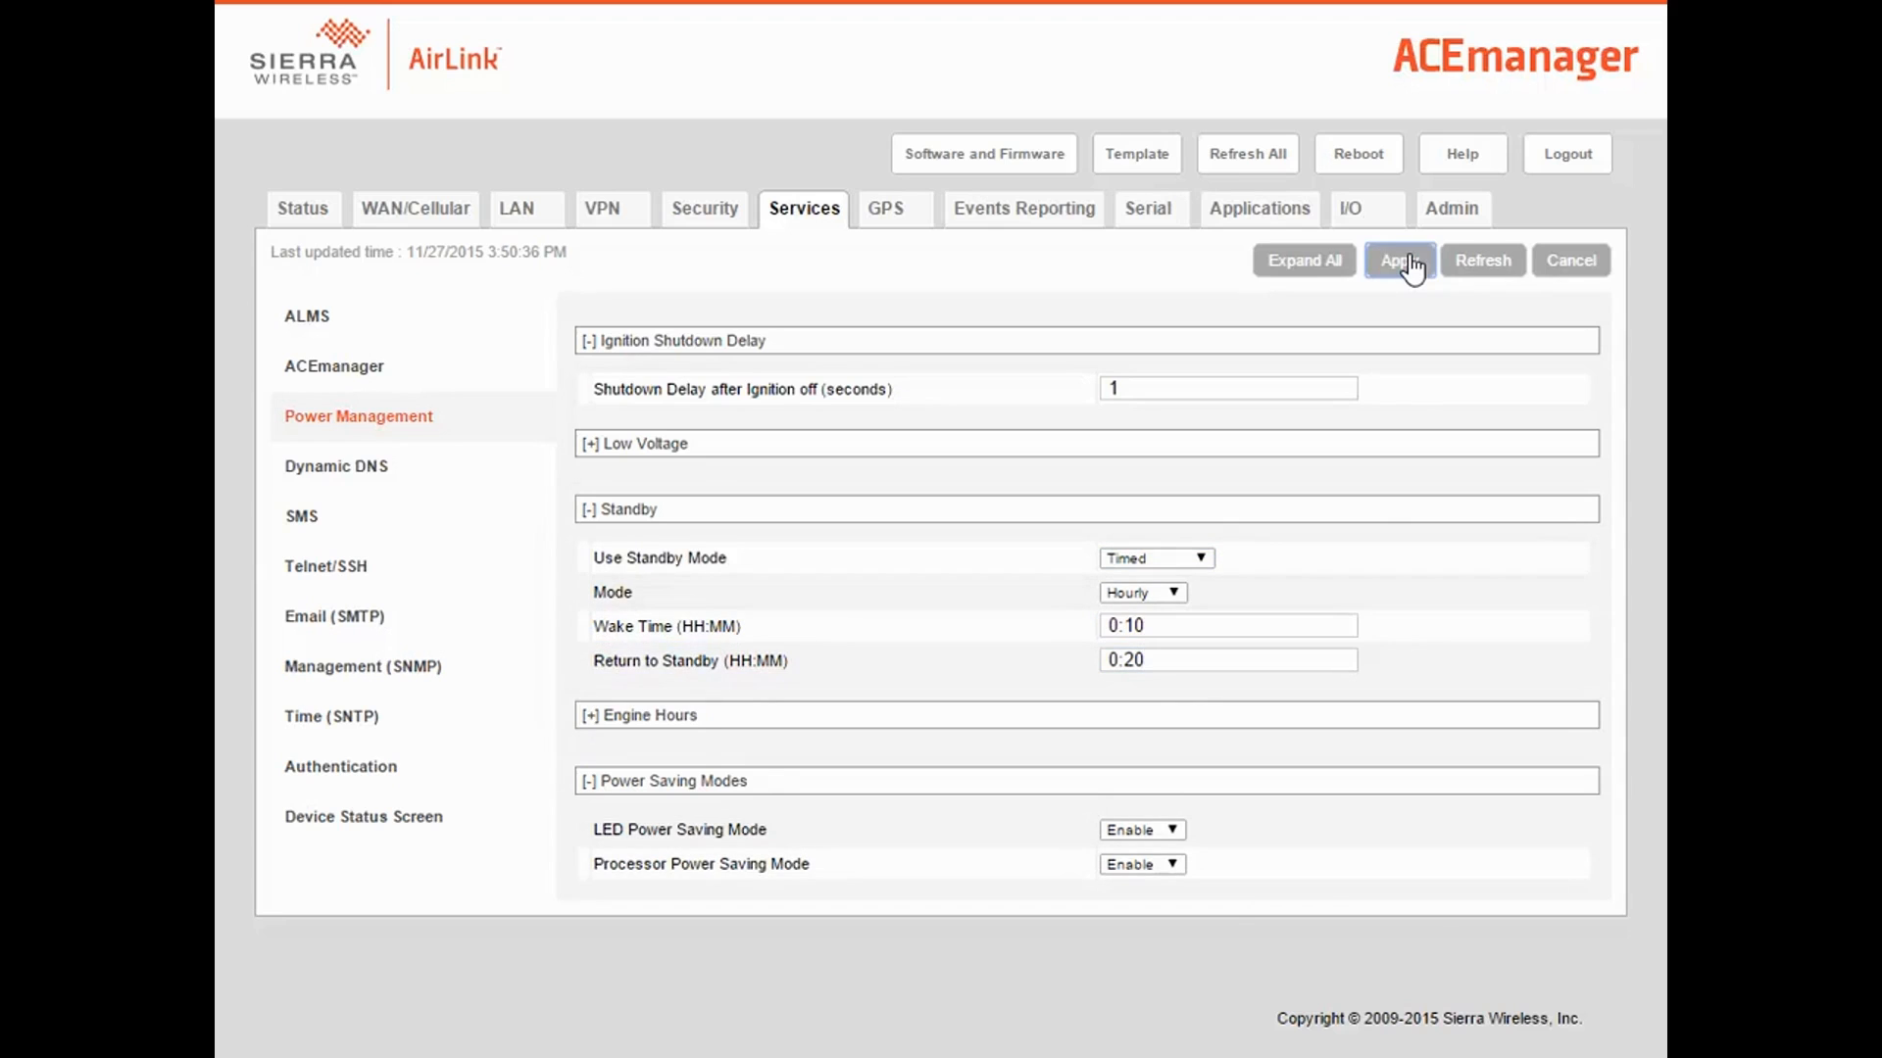
mouse_move(1364, 162)
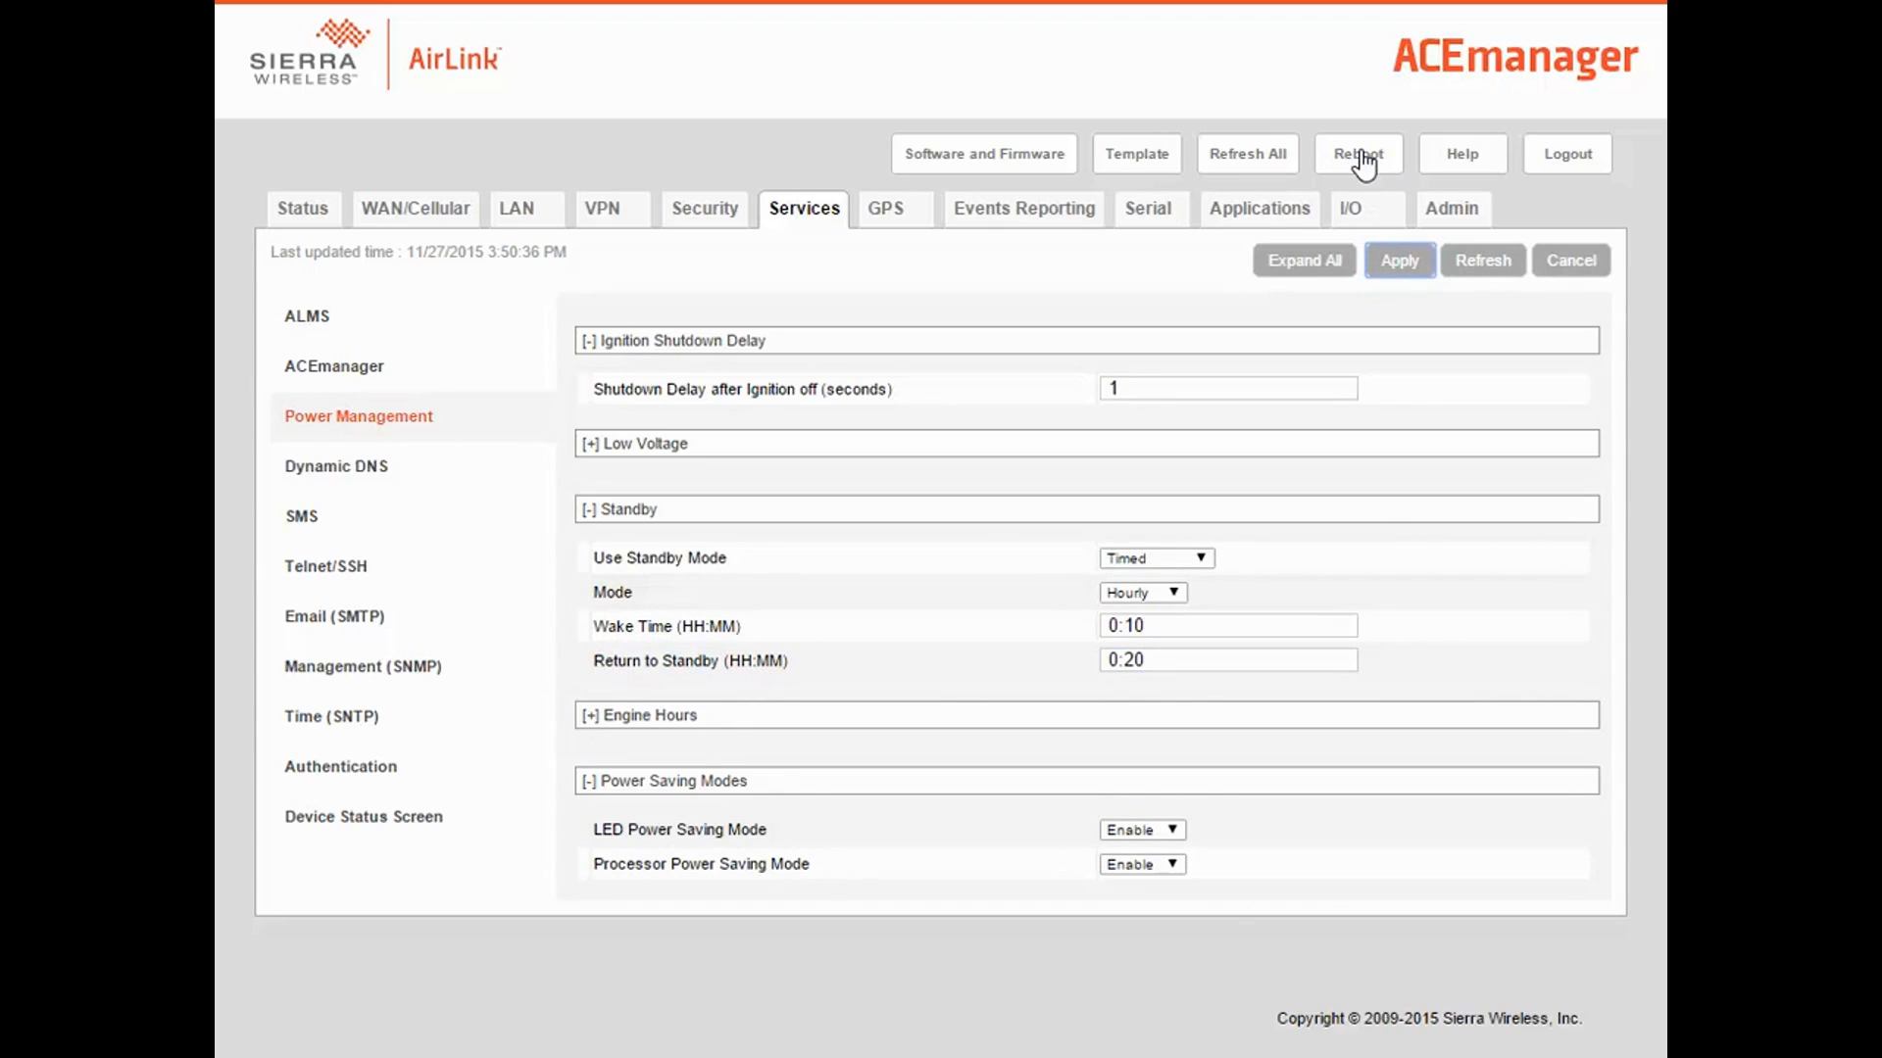